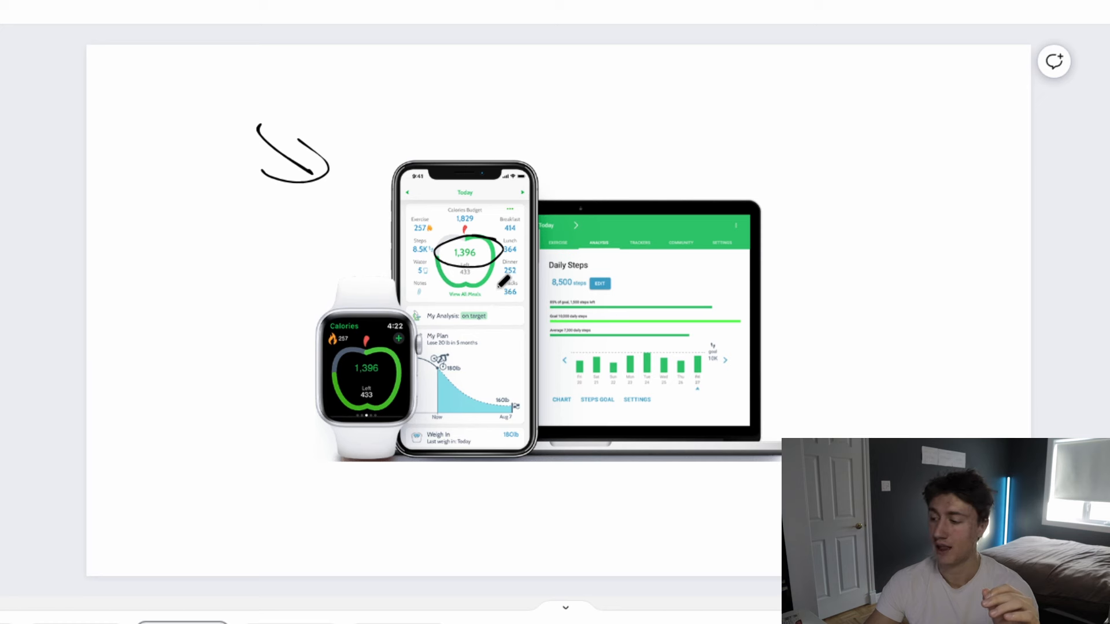
pyautogui.moveTo(578, 329)
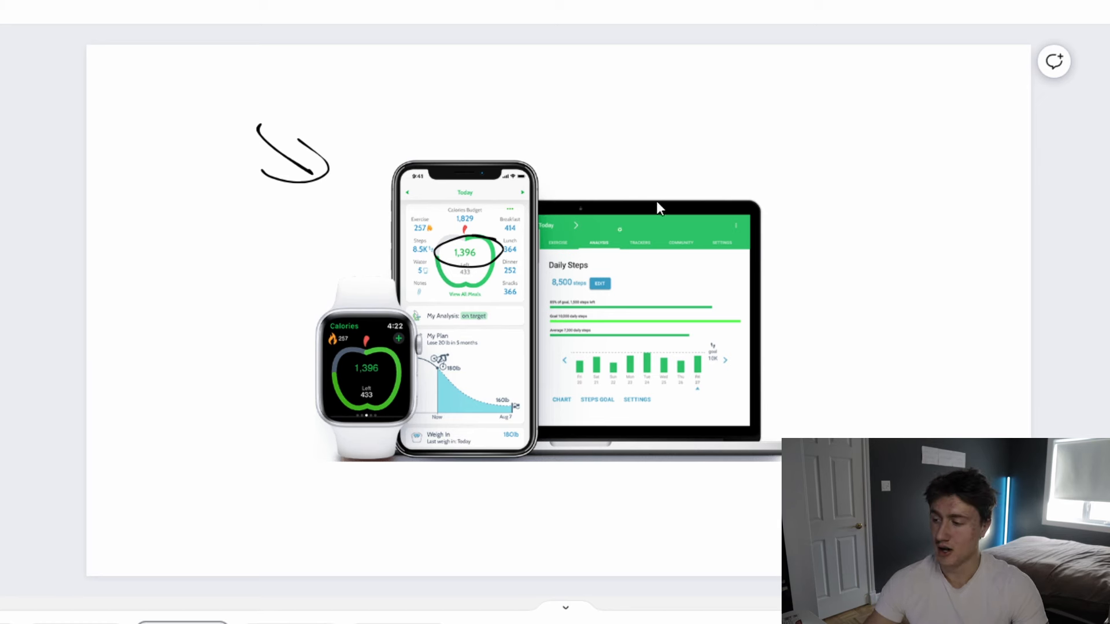
pyautogui.moveTo(665, 156)
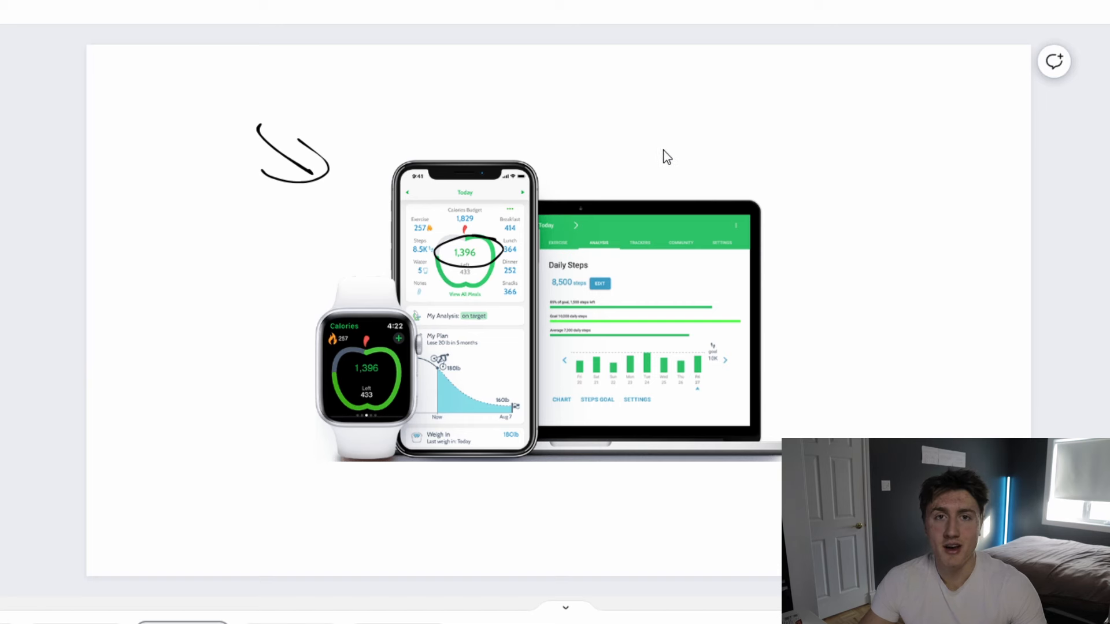
pyautogui.moveTo(654, 174)
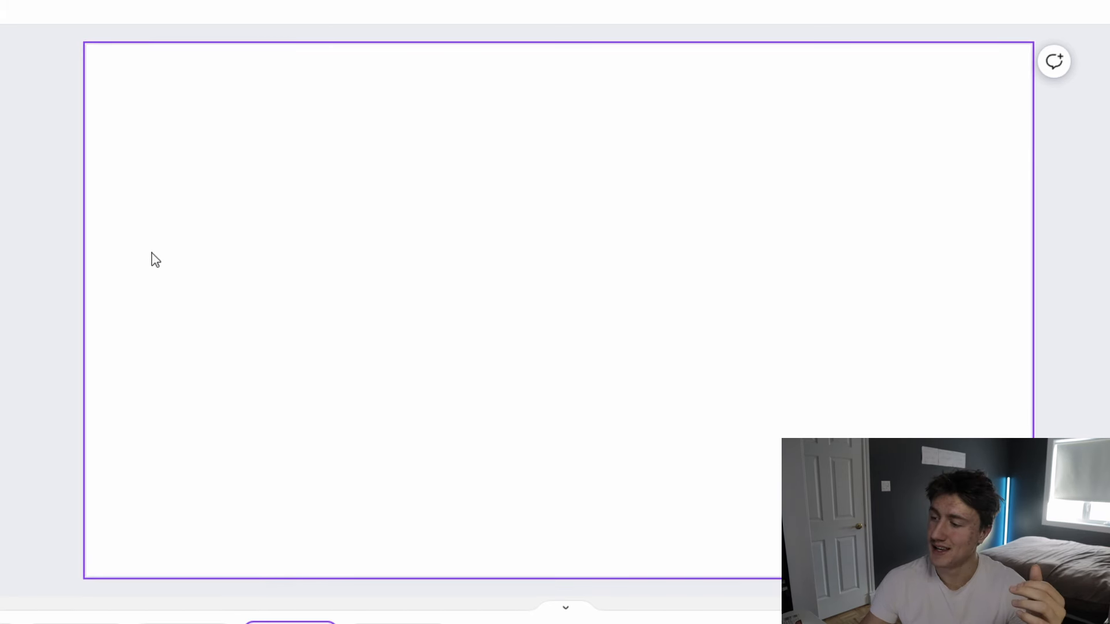
pyautogui.moveTo(182, 229)
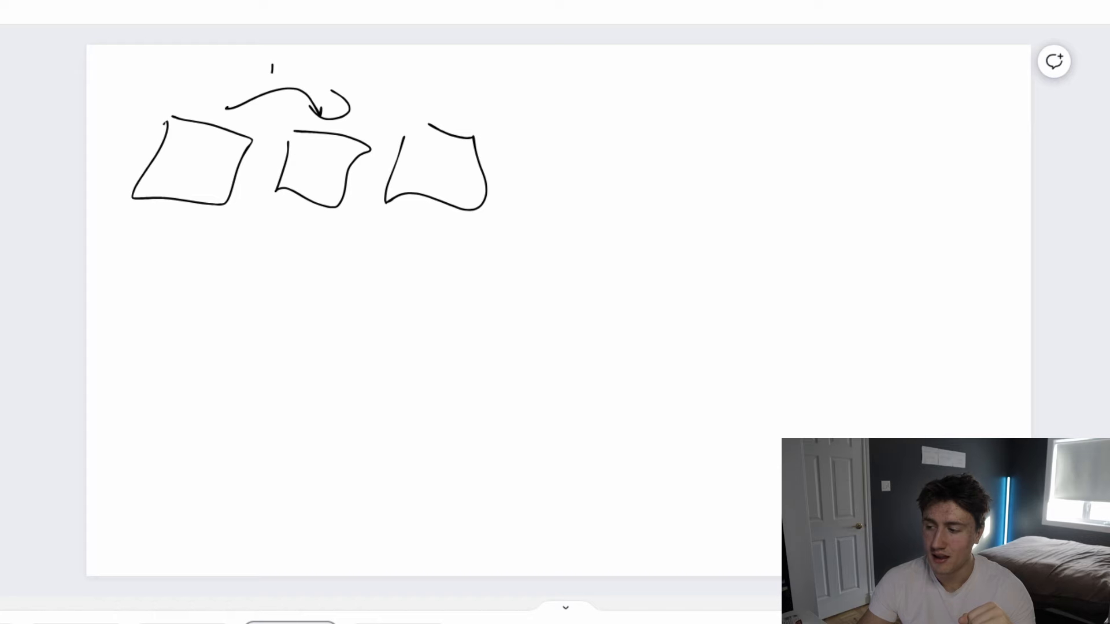
# Step: Handwrite the note "Ideas" above the curved arrow linking the three boxes
pyautogui.moveTo(267, 70); pyautogui.dragTo(383, 84)
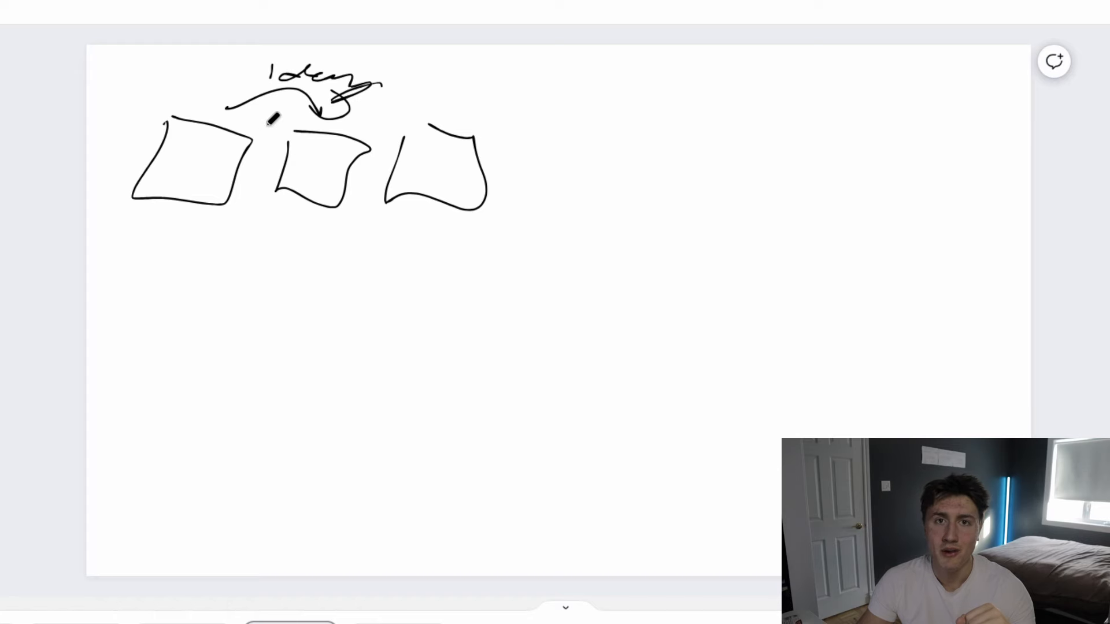
pyautogui.moveTo(212, 174)
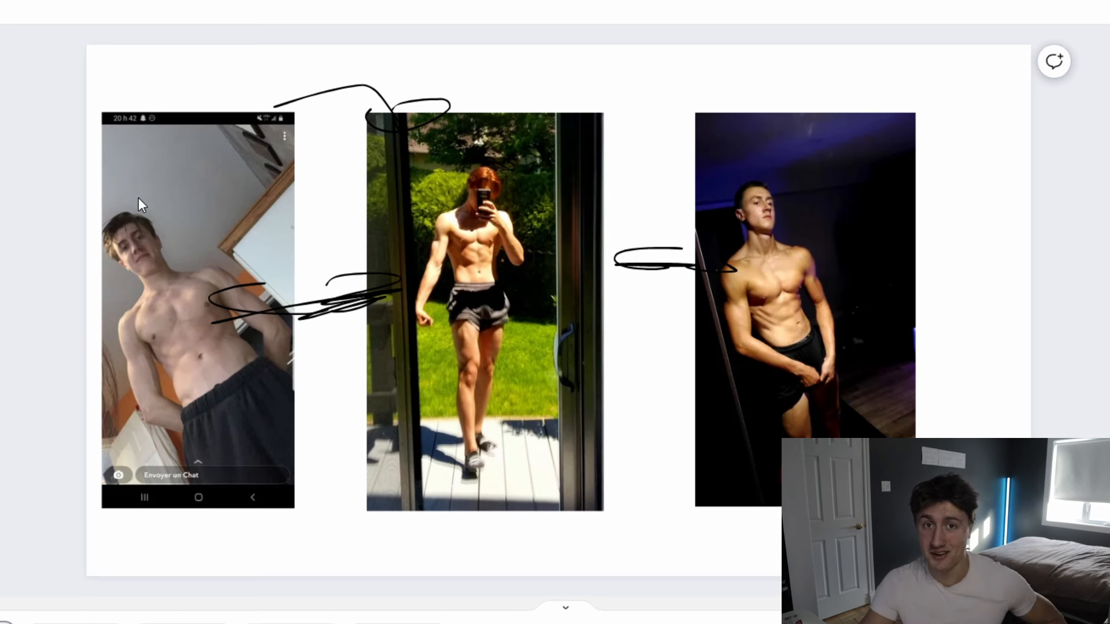
pyautogui.moveTo(357, 215)
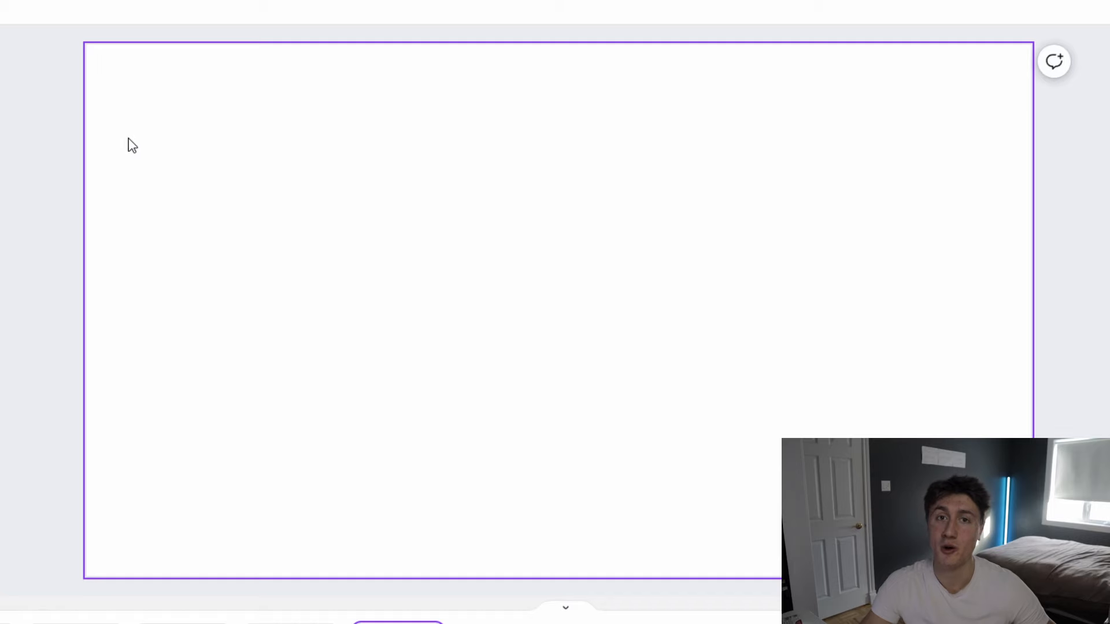
pyautogui.moveTo(179, 249)
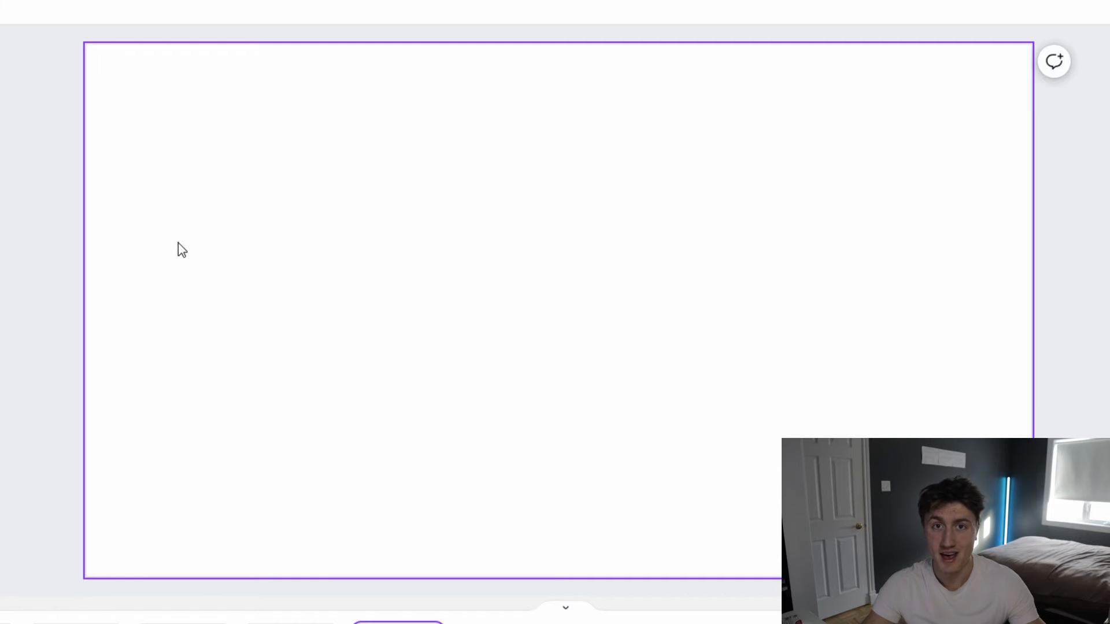
pyautogui.moveTo(152, 259)
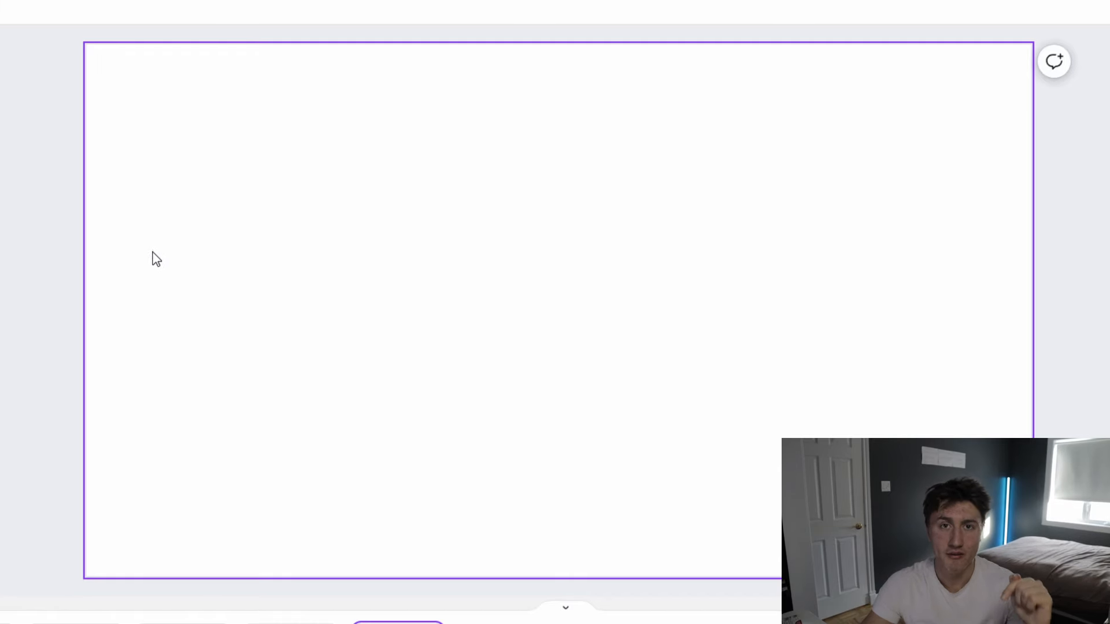
pyautogui.moveTo(172, 286)
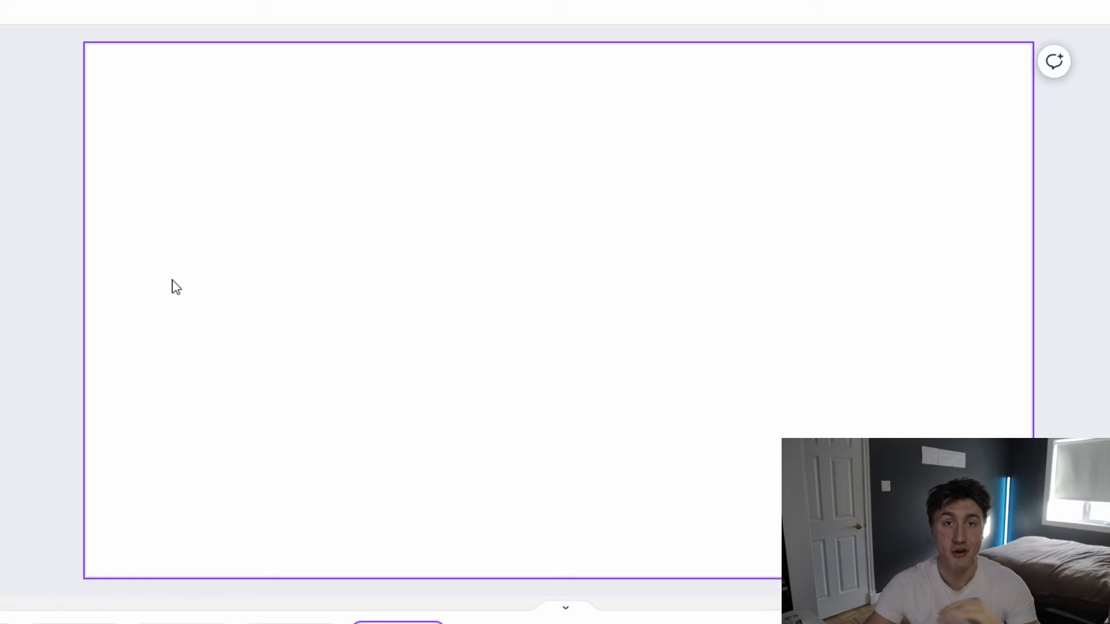
pyautogui.moveTo(125, 284)
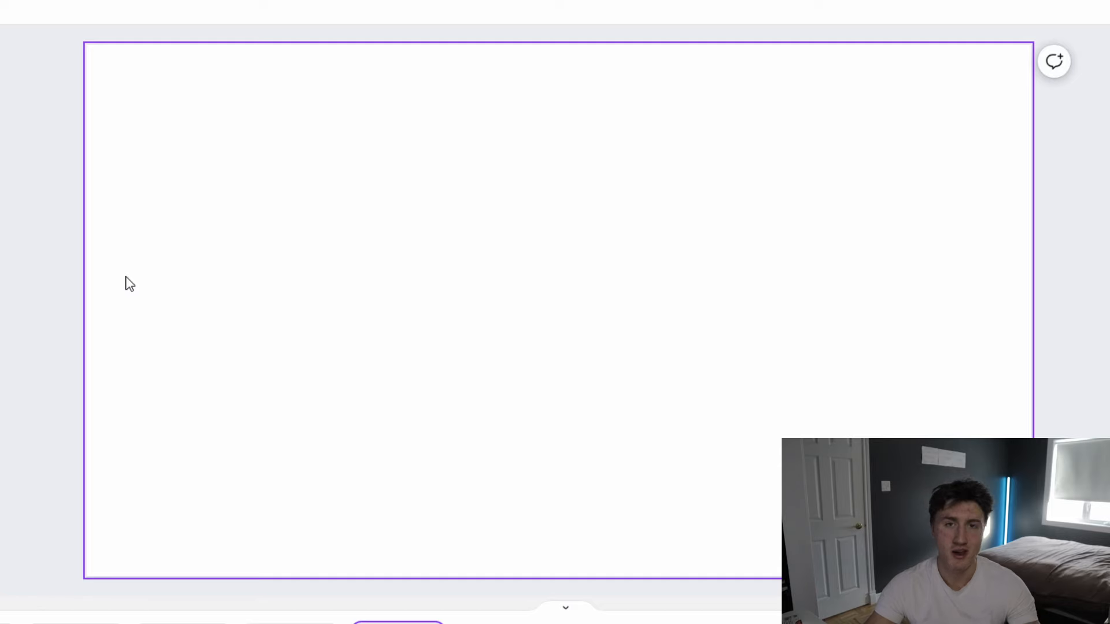
pyautogui.moveTo(475, 84)
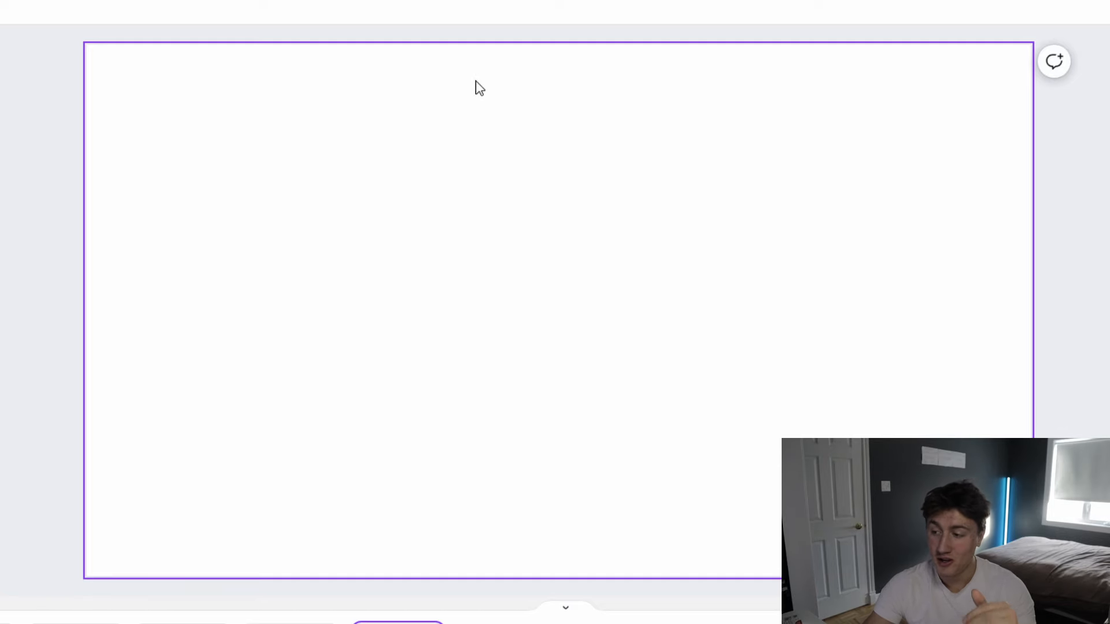
pyautogui.moveTo(180, 136)
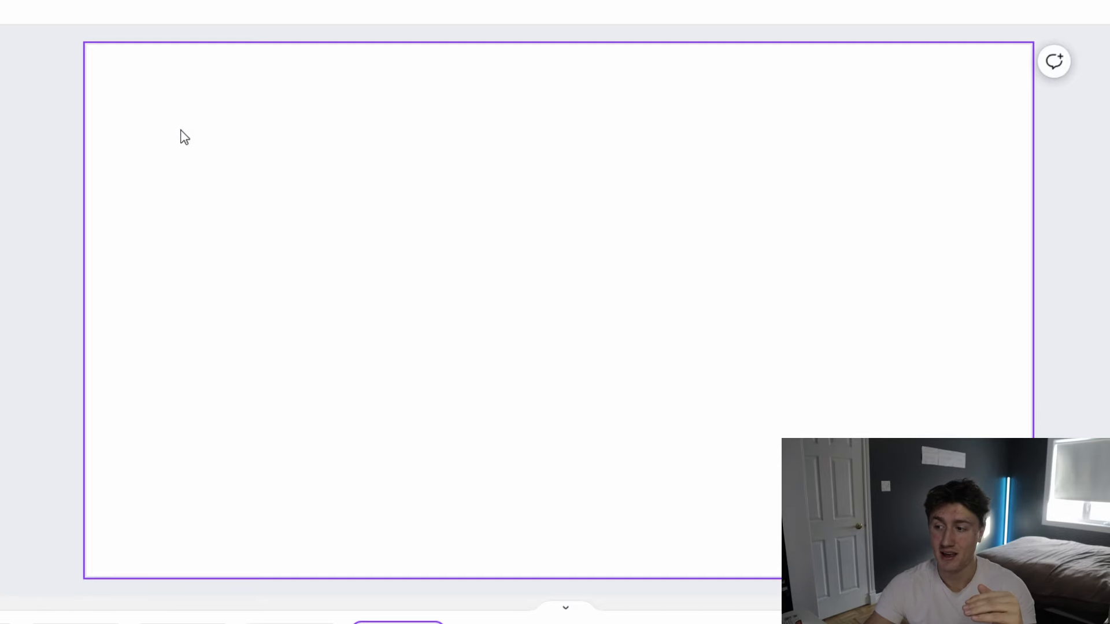
pyautogui.moveTo(391, 132)
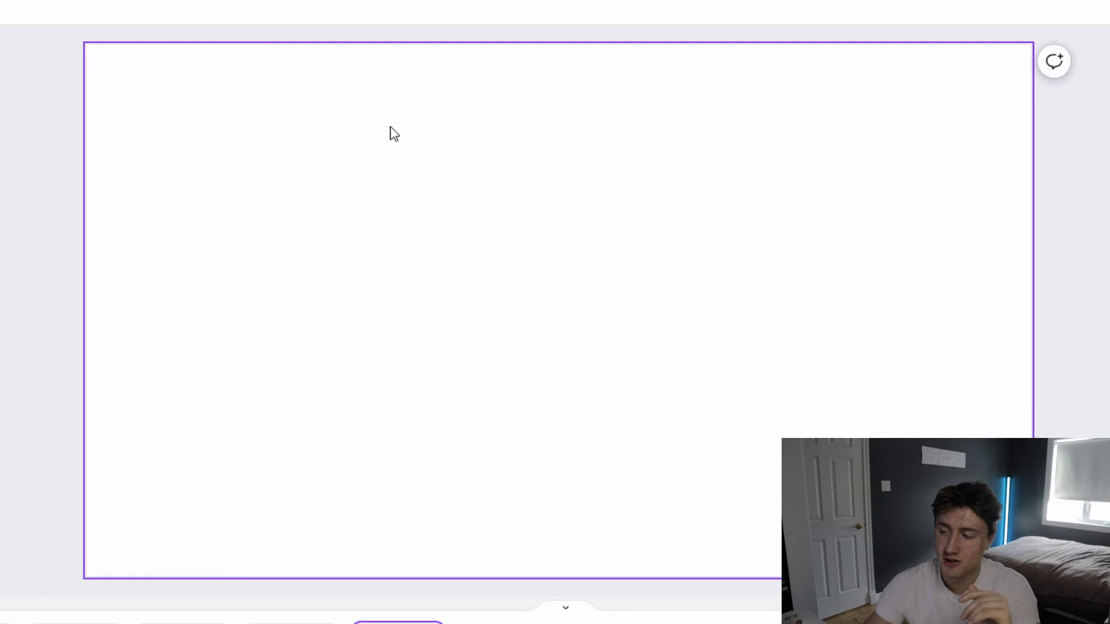
pyautogui.moveTo(175, 190)
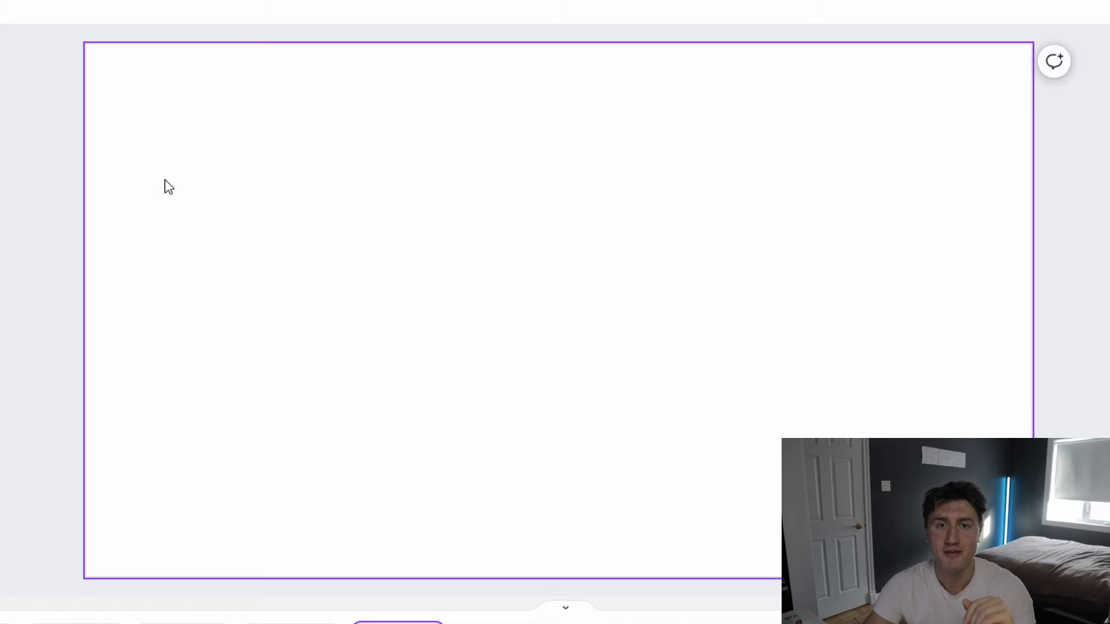
# Step: Handwrite 210 → 204 with a curved arrow beneath and an underline under 204
pyautogui.moveTo(180, 113); pyautogui.dragTo(241, 149)
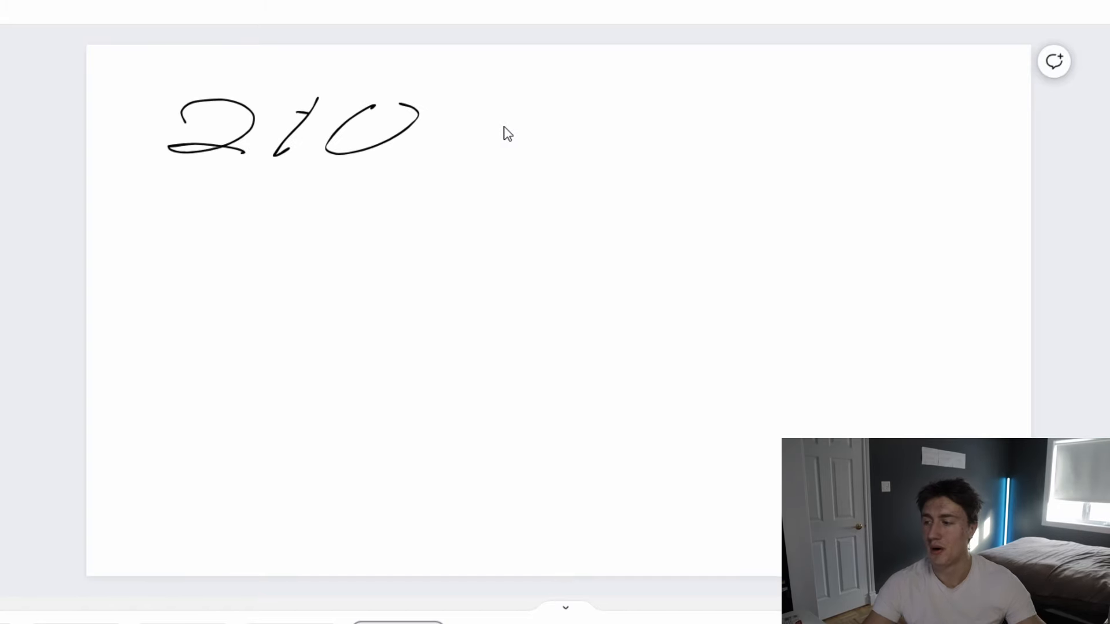
pyautogui.moveTo(241, 184)
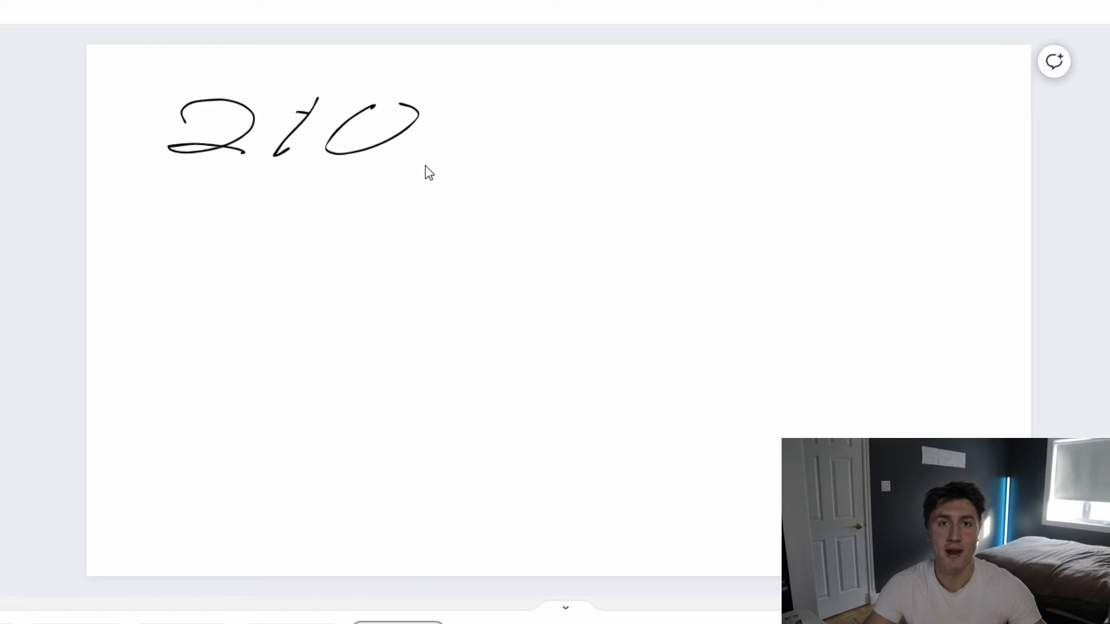
pyautogui.moveTo(467, 131); pyautogui.dragTo(687, 127)
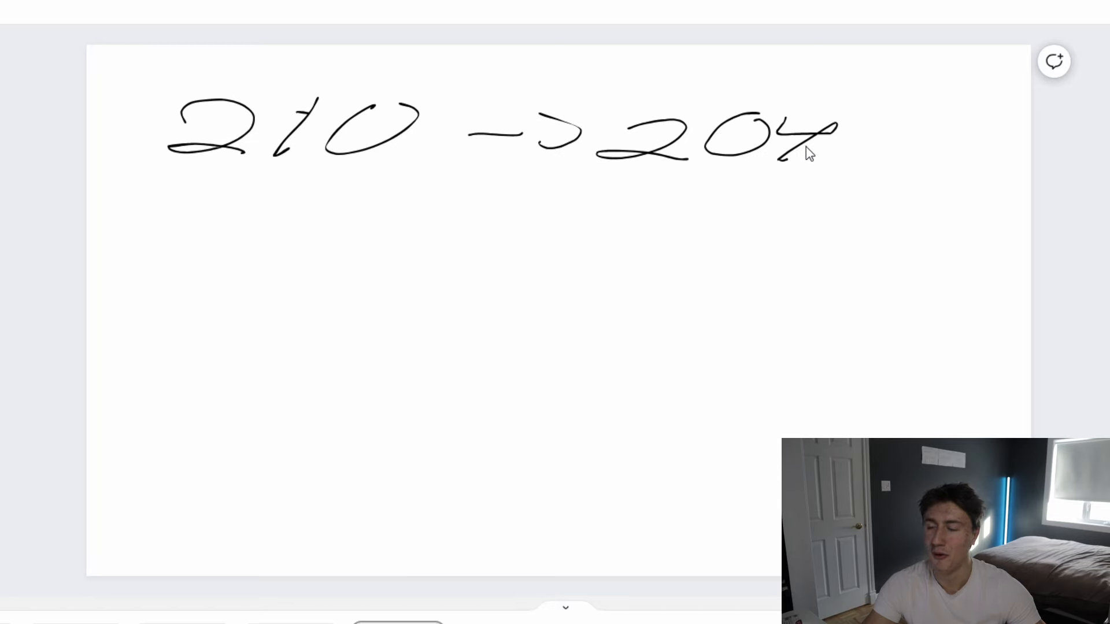
pyautogui.moveTo(688, 192)
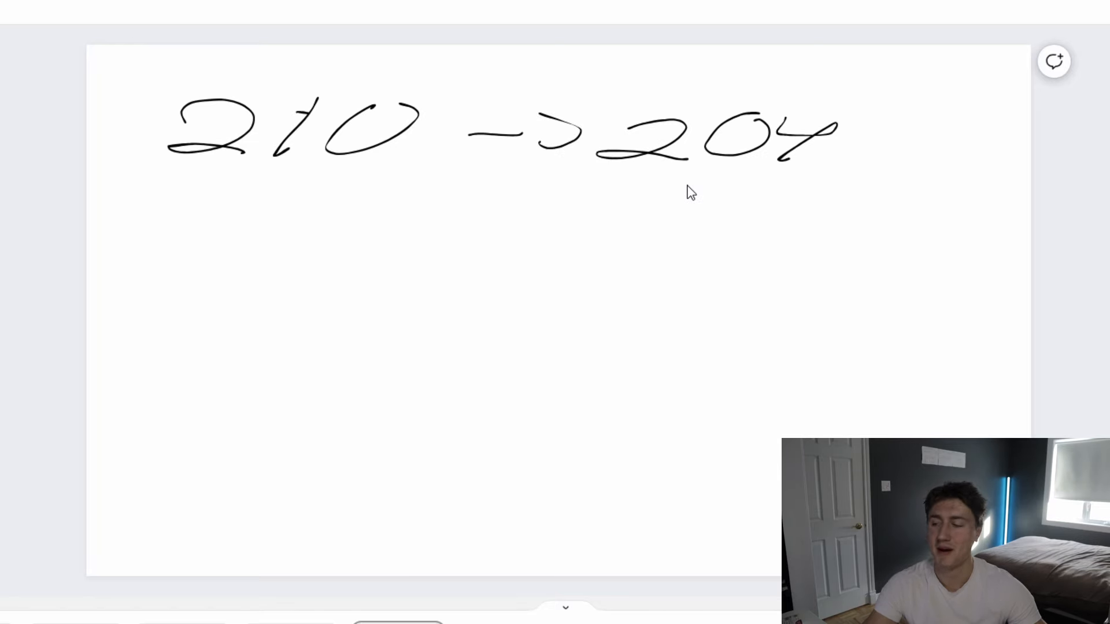
pyautogui.moveTo(396, 213); pyautogui.dragTo(594, 198)
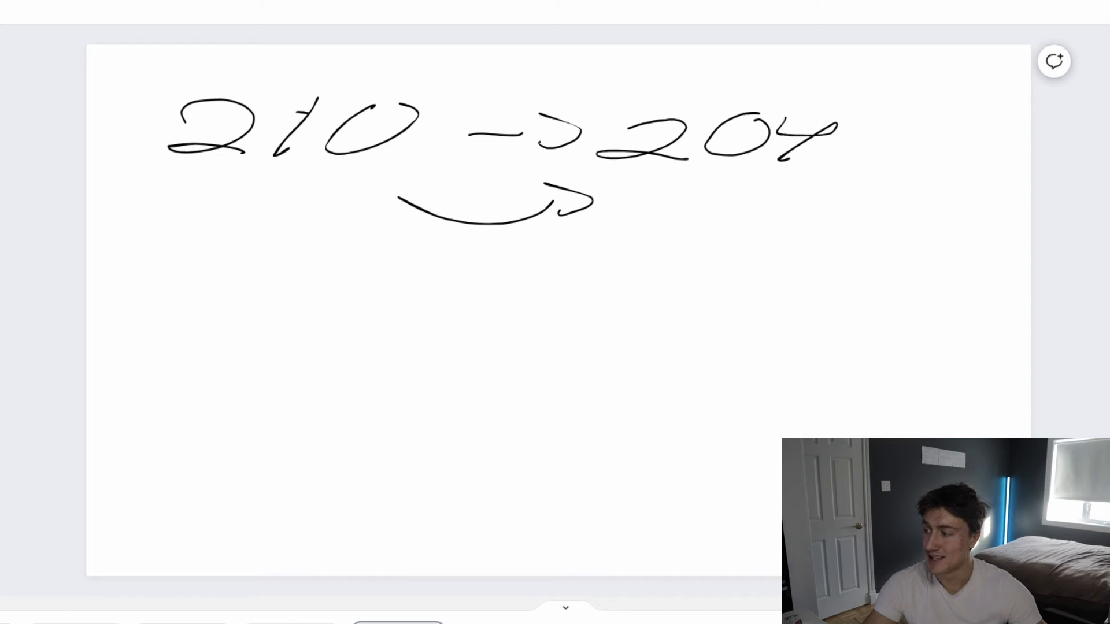
pyautogui.moveTo(609, 170); pyautogui.dragTo(807, 174)
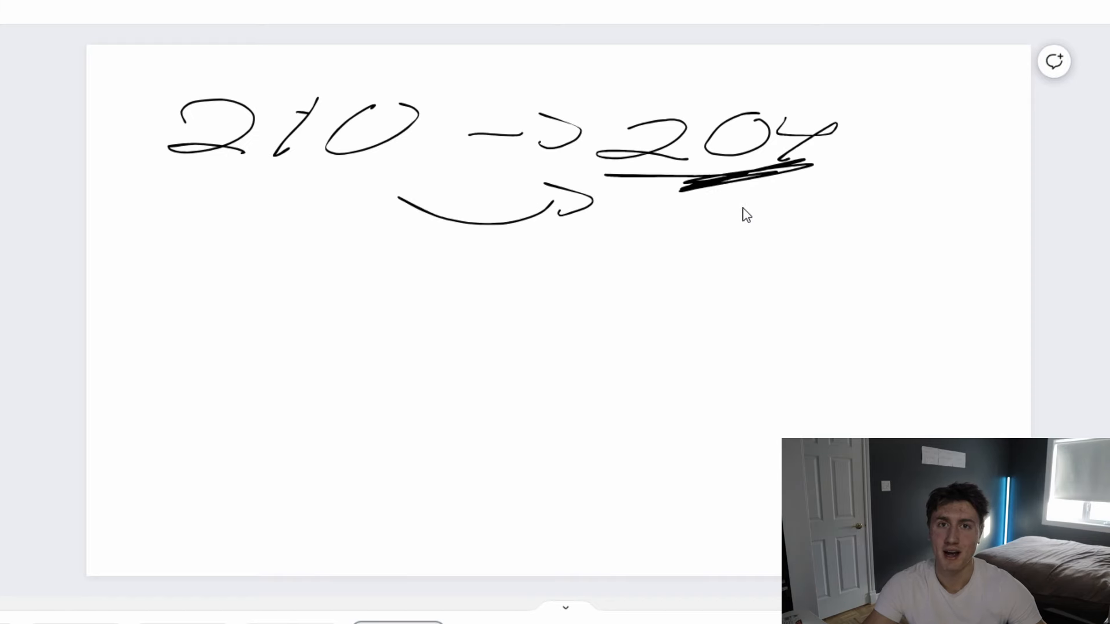
pyautogui.moveTo(661, 239)
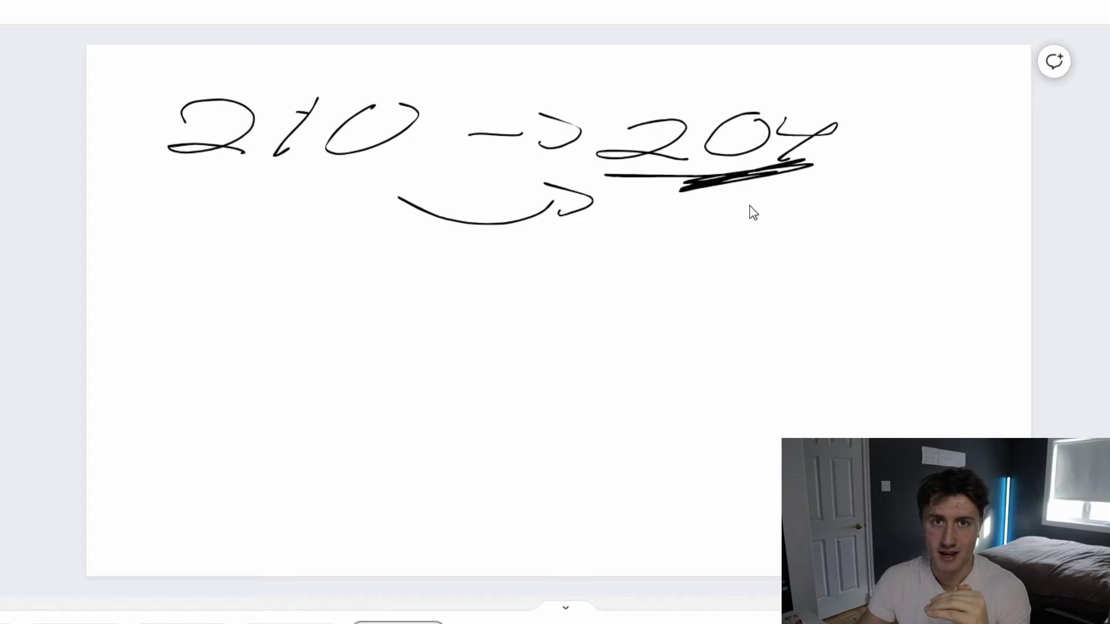
pyautogui.moveTo(764, 226)
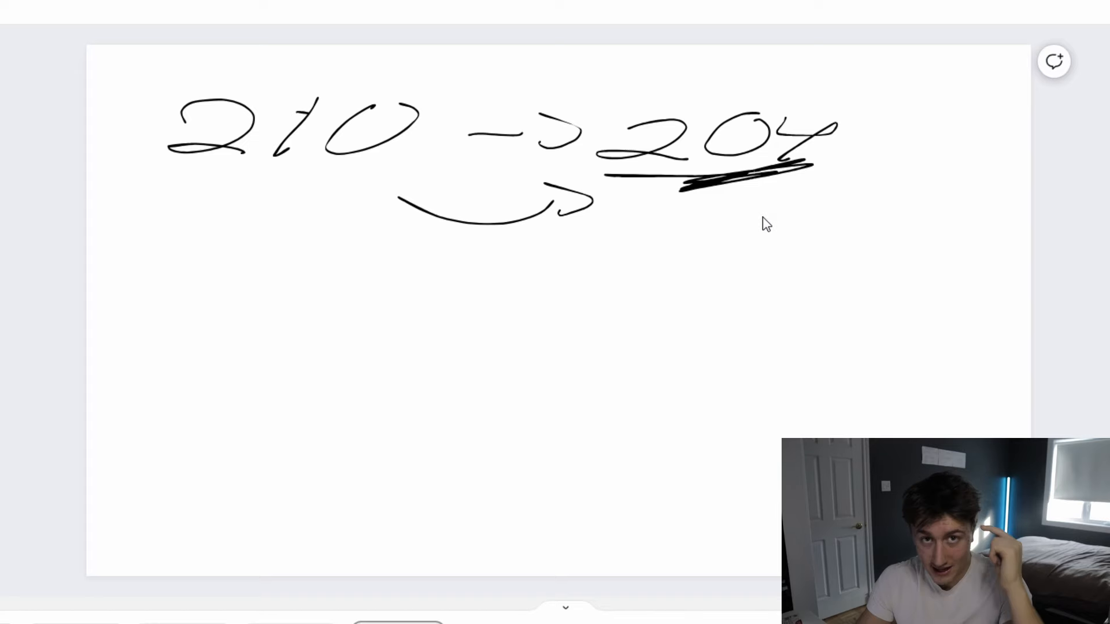
pyautogui.moveTo(680, 245)
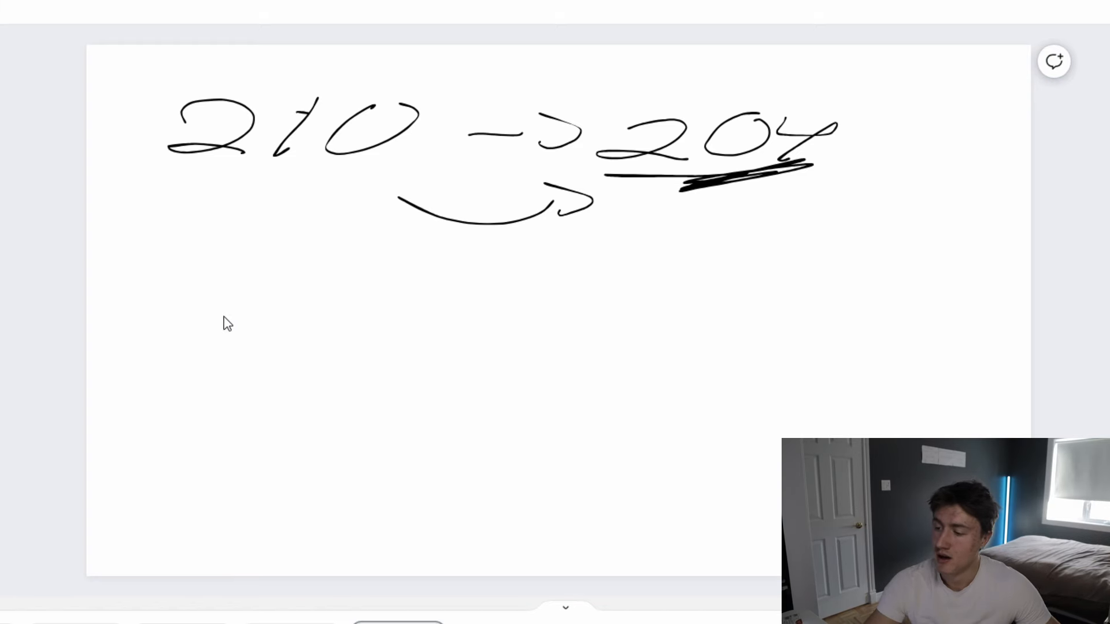
# Step: Circle the 204 weight and handwrite 201 on the line below
pyautogui.moveTo(191, 347); pyautogui.dragTo(397, 368)
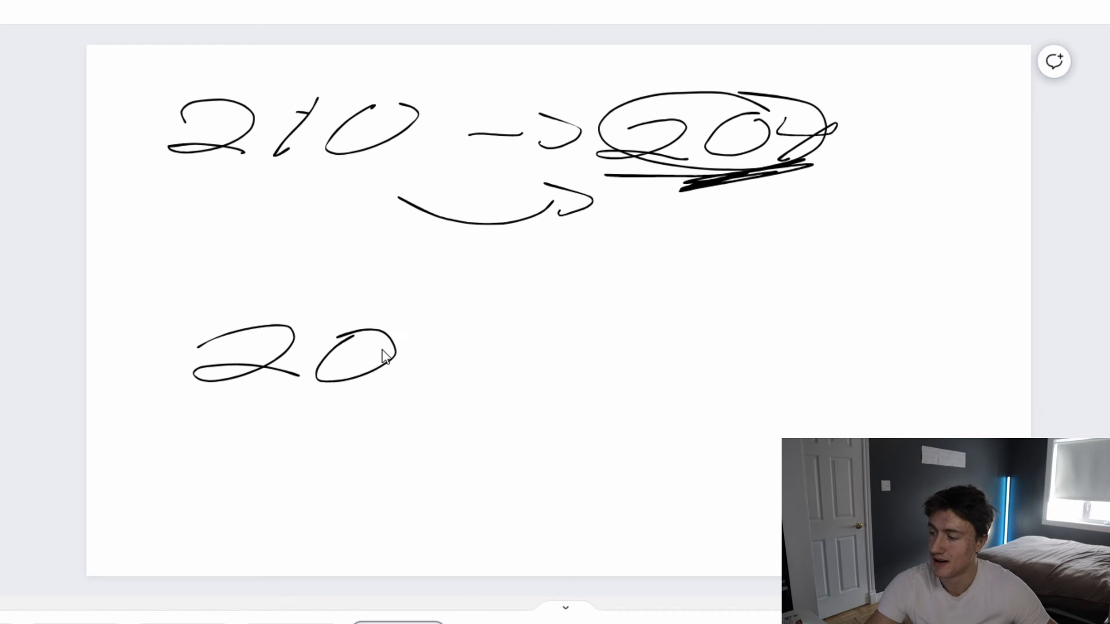
pyautogui.moveTo(453, 319); pyautogui.dragTo(443, 383)
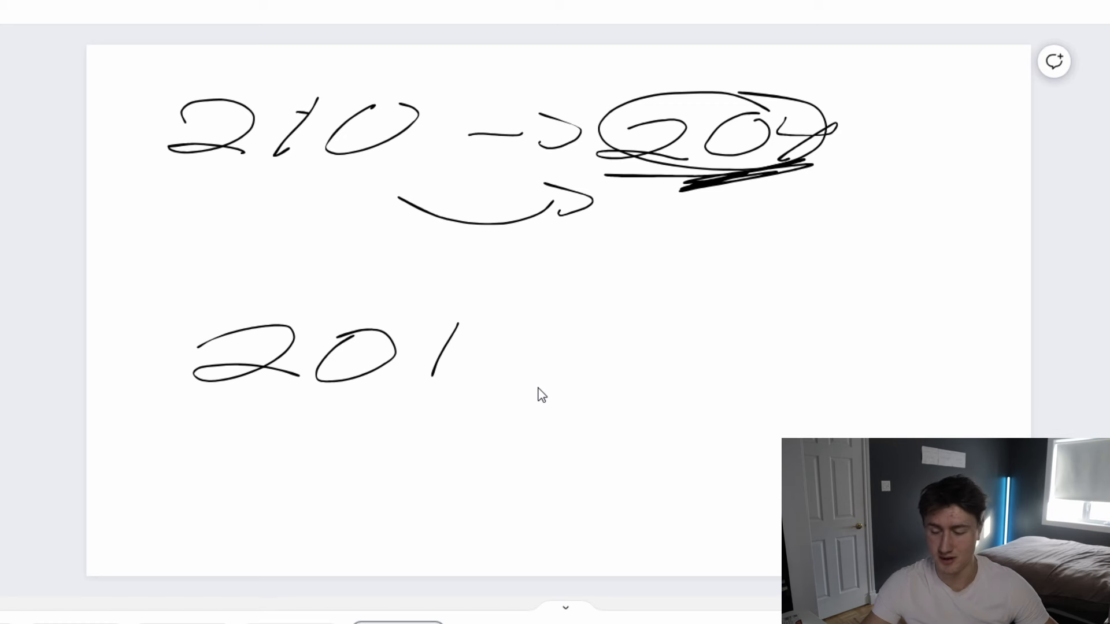
pyautogui.moveTo(813, 168)
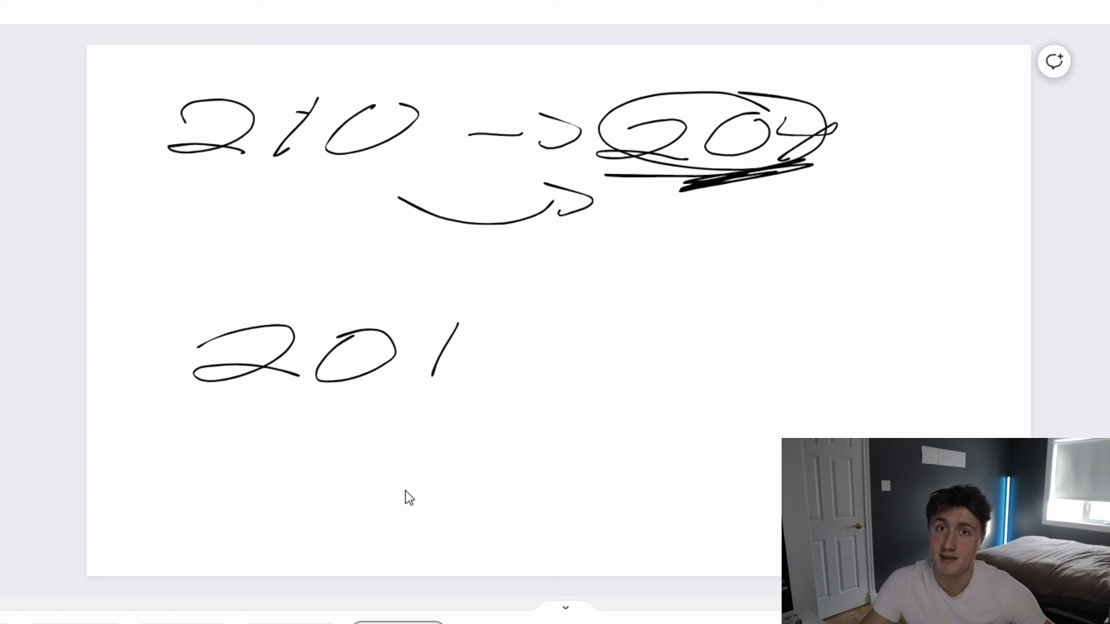
pyautogui.moveTo(402, 504)
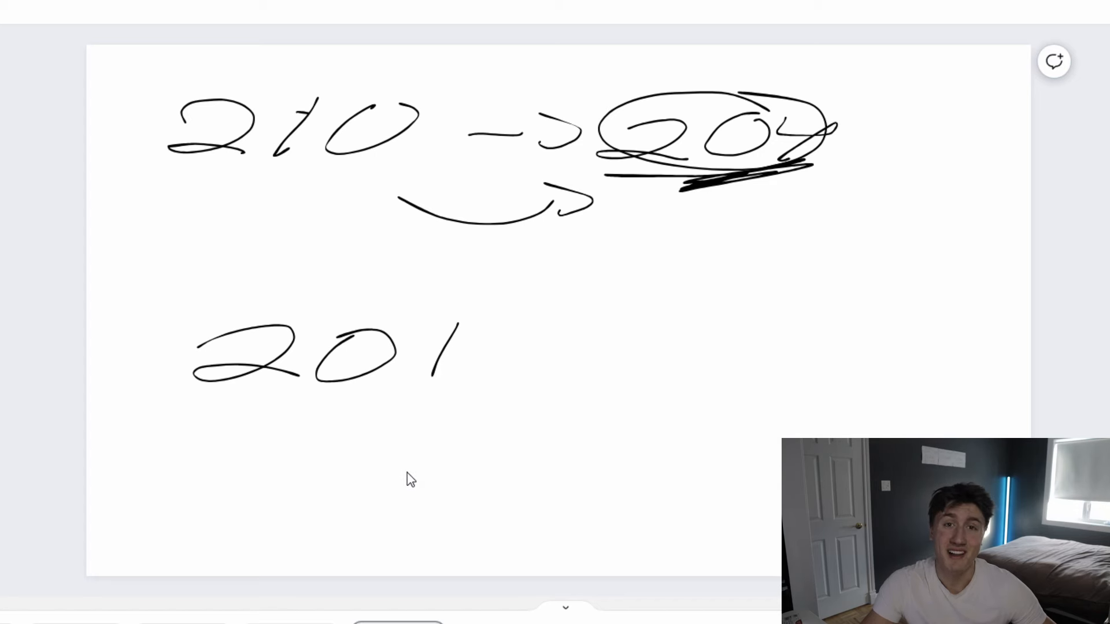
pyautogui.moveTo(697, 150)
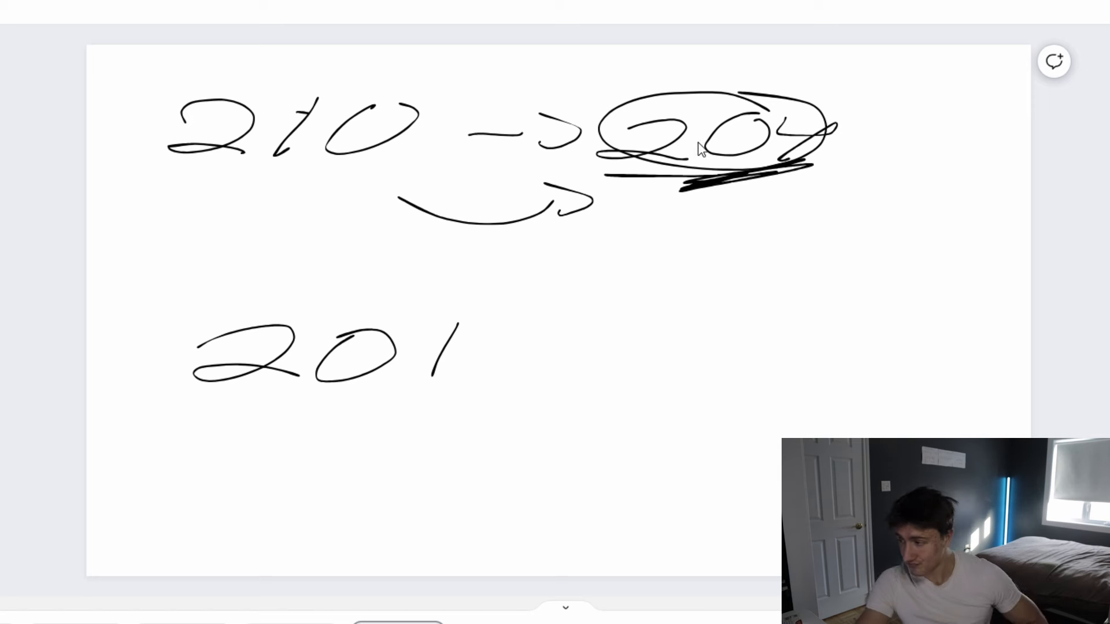
# Step: Handwrite a smaller 201 at the bottom left with an arrow after it
pyautogui.moveTo(127, 492); pyautogui.dragTo(184, 477)
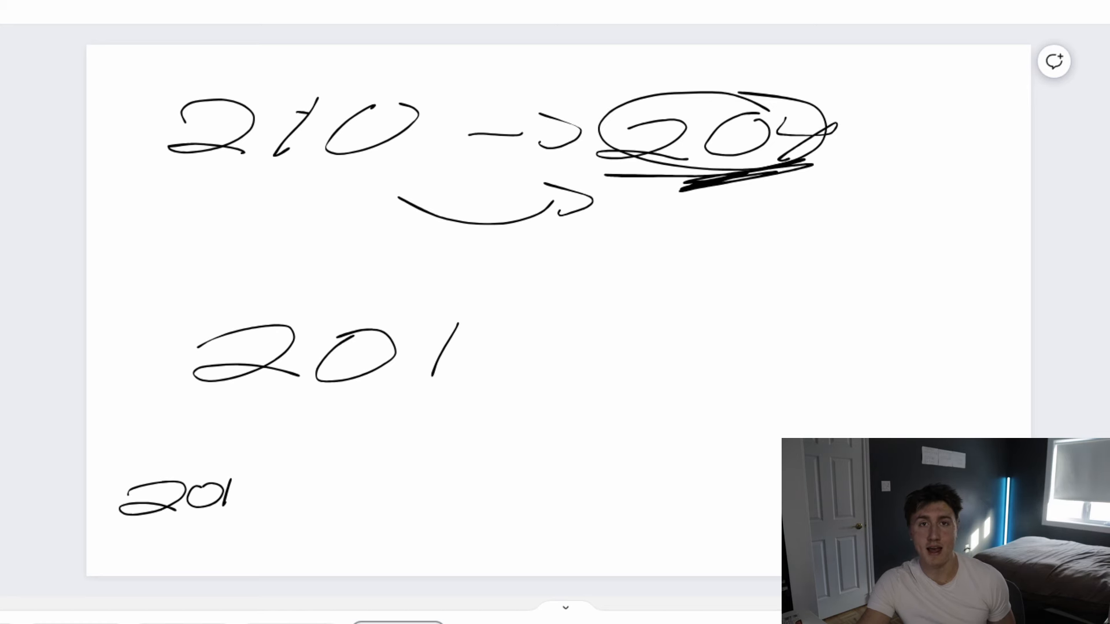
pyautogui.moveTo(770, 79)
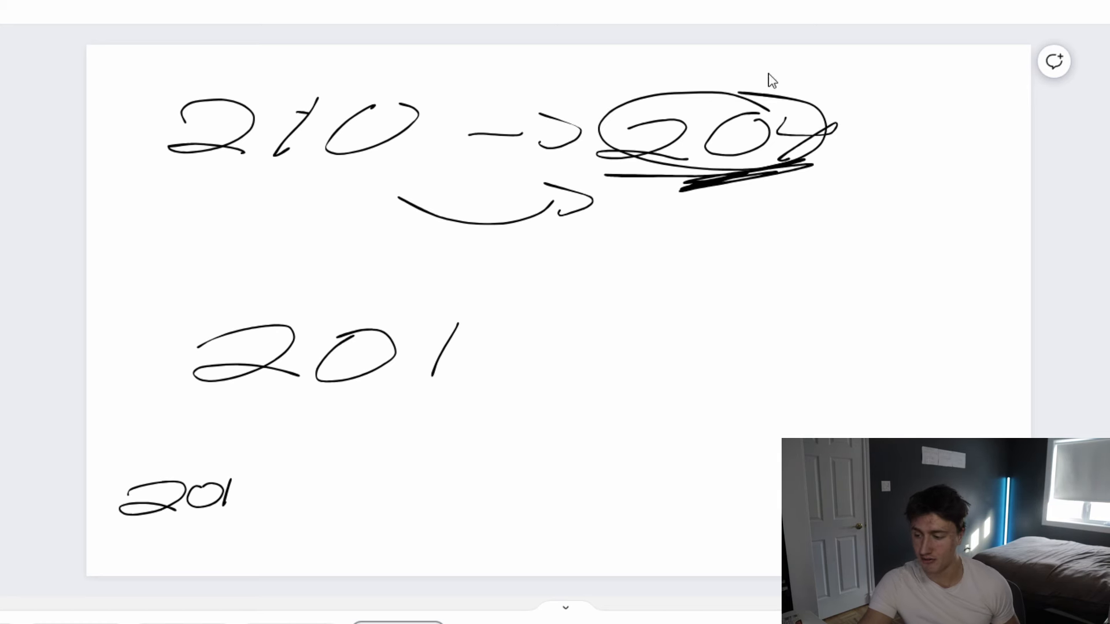
pyautogui.moveTo(270, 481); pyautogui.dragTo(347, 481)
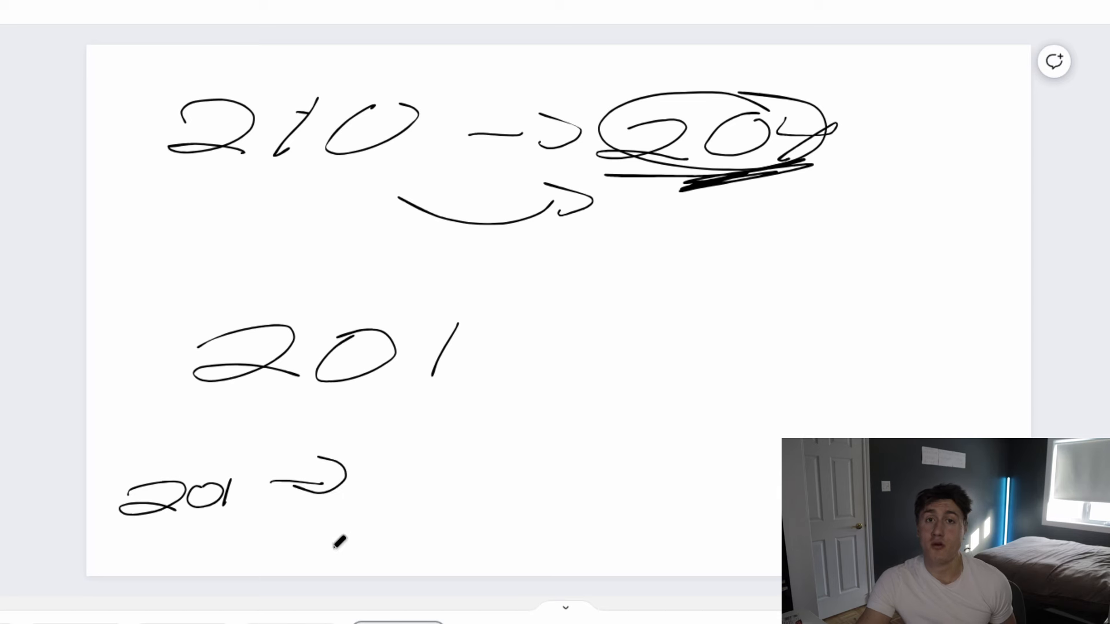
pyautogui.moveTo(293, 509)
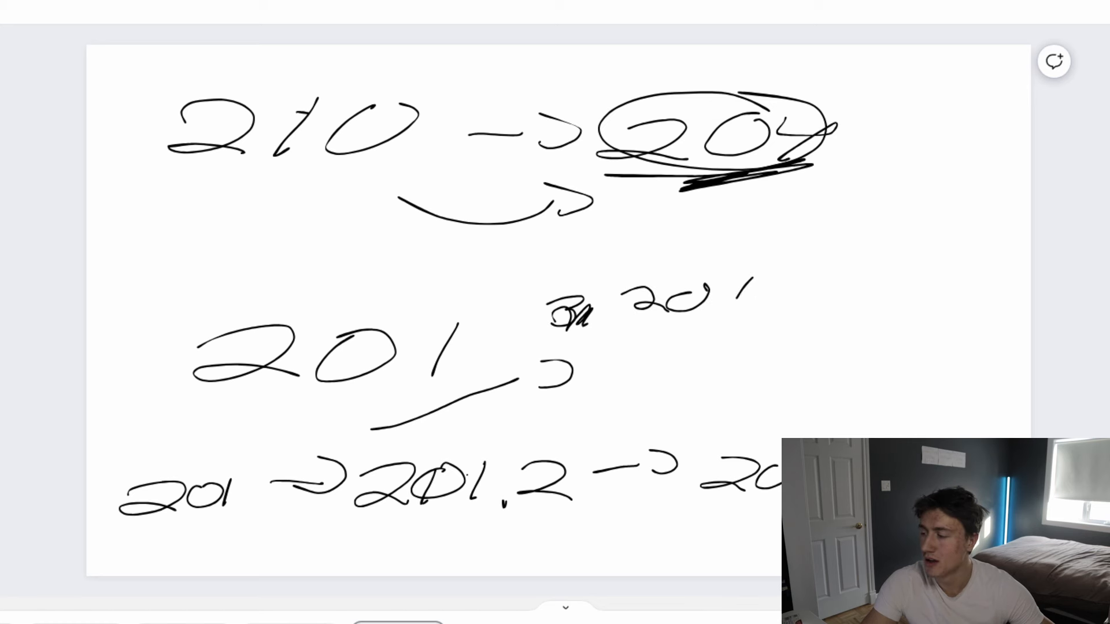
# Step: Write 202 and 203 after the upper 201, and 0.5 below the circled 207
pyautogui.moveTo(778, 290); pyautogui.dragTo(941, 290)
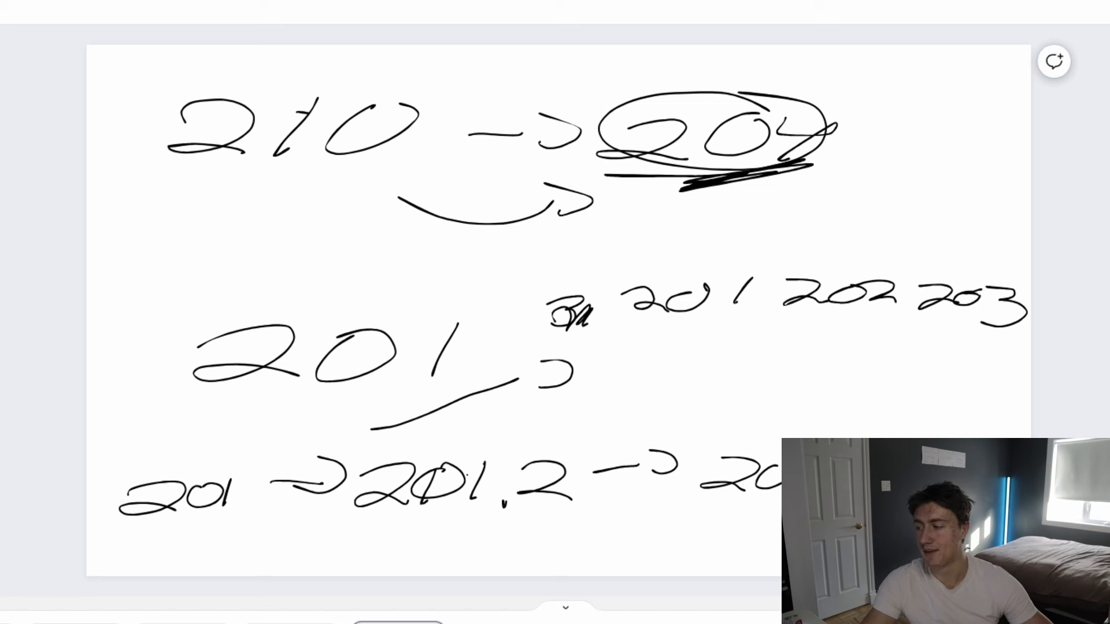
pyautogui.moveTo(750, 303)
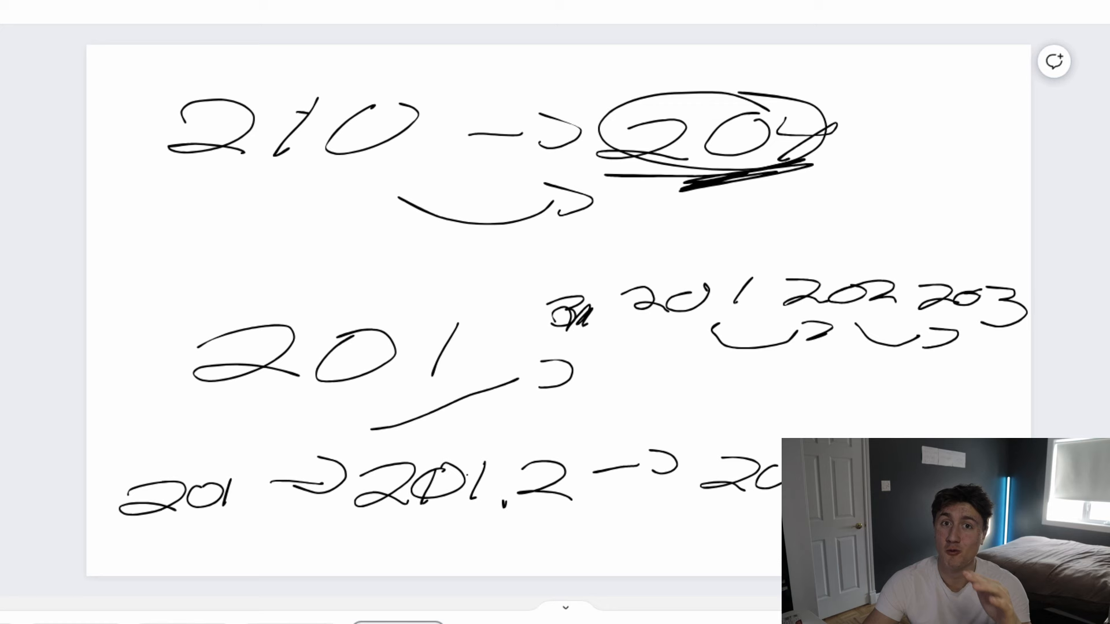
pyautogui.moveTo(907, 274)
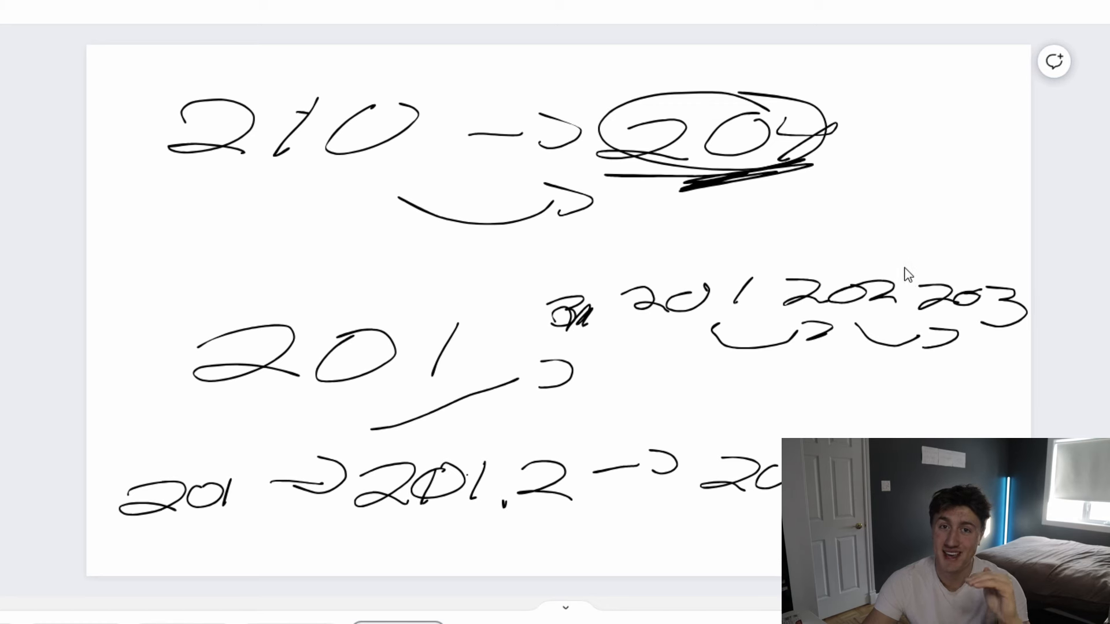
pyautogui.moveTo(769, 216)
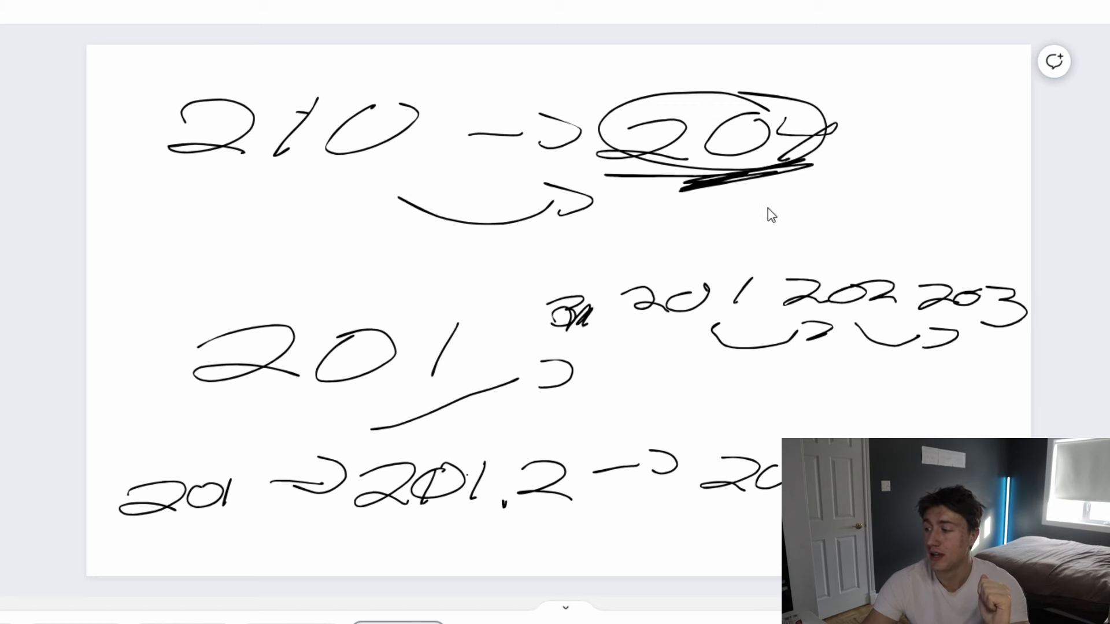
pyautogui.moveTo(750, 226); pyautogui.dragTo(856, 212)
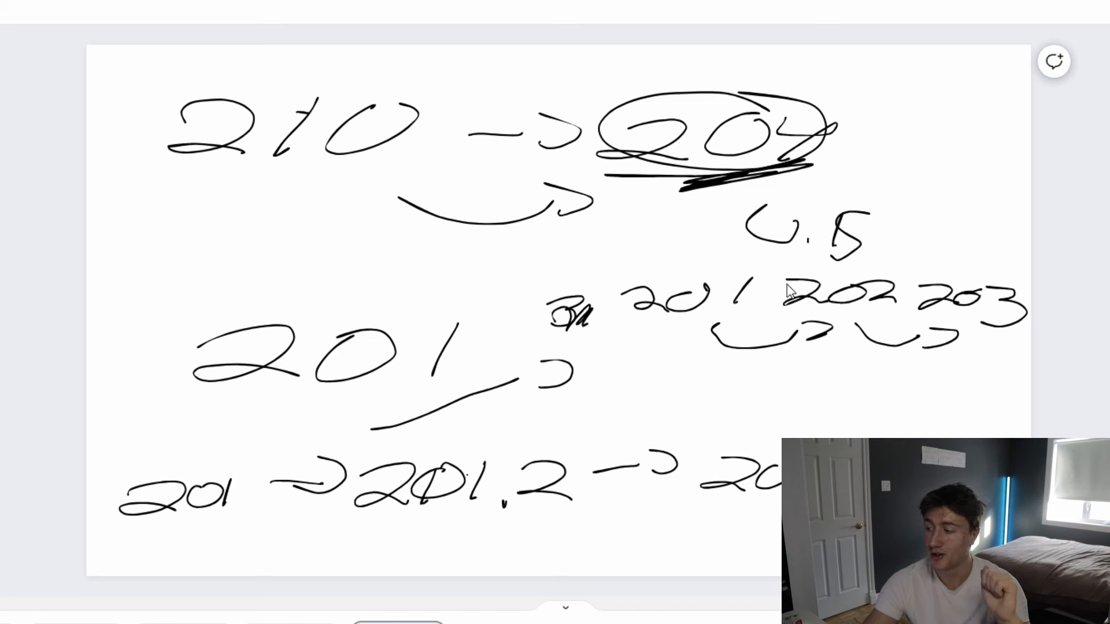
pyautogui.moveTo(798, 280)
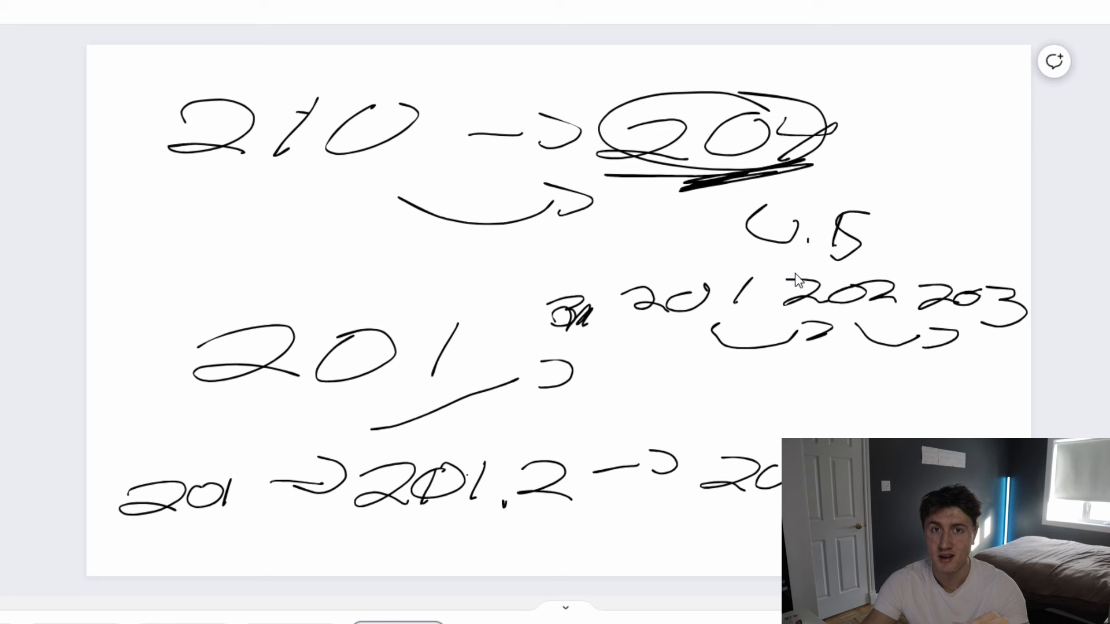
pyautogui.moveTo(677, 217)
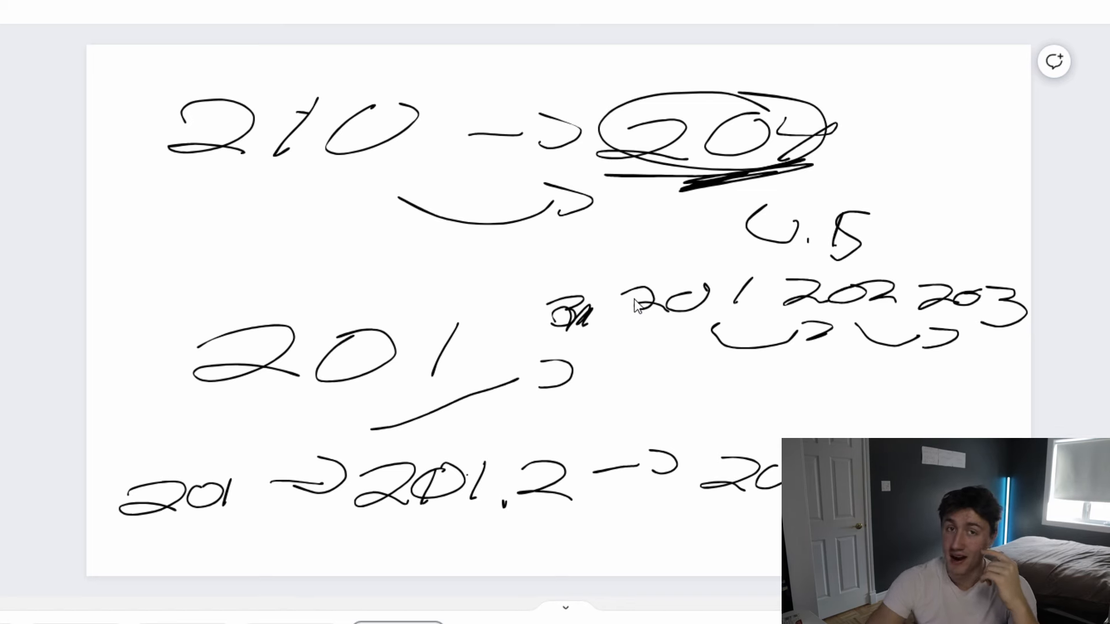
pyautogui.moveTo(415, 450)
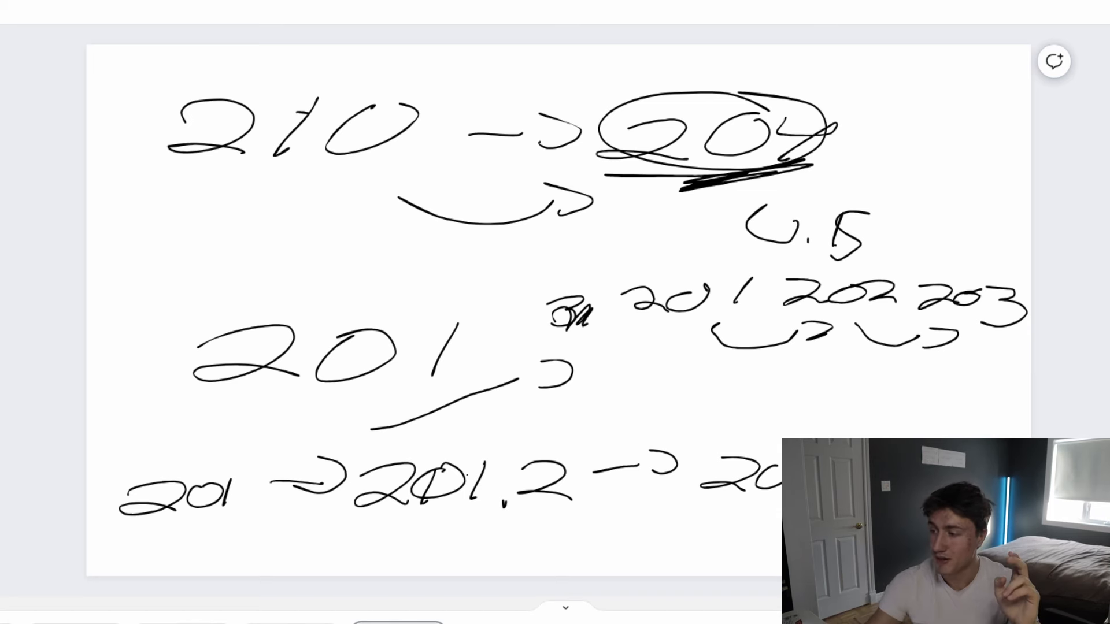
pyautogui.moveTo(389, 396)
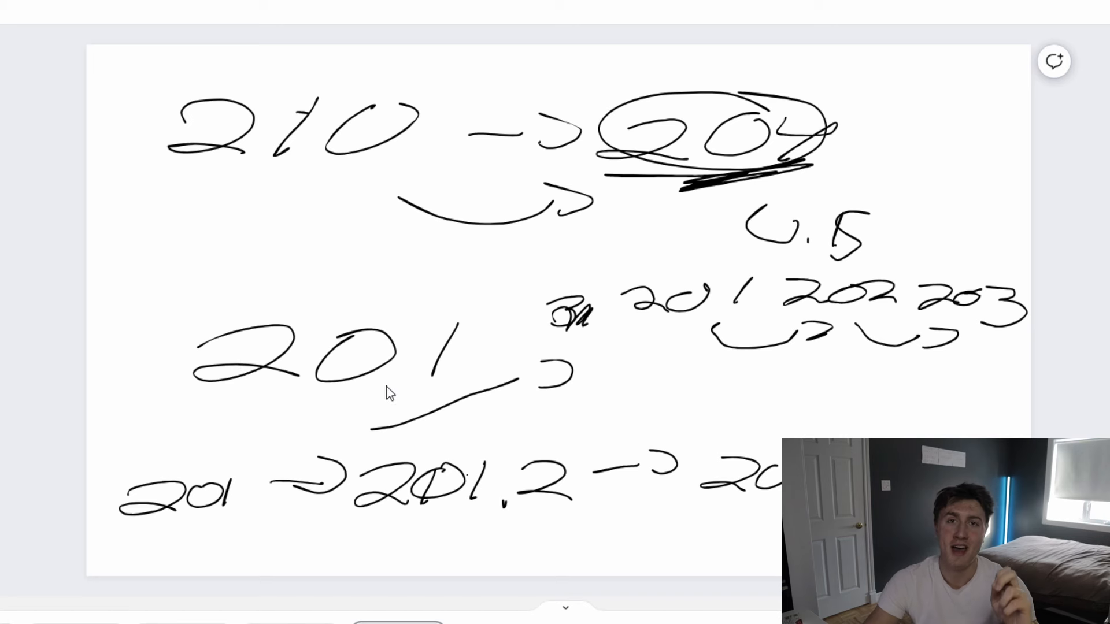
pyautogui.moveTo(348, 521)
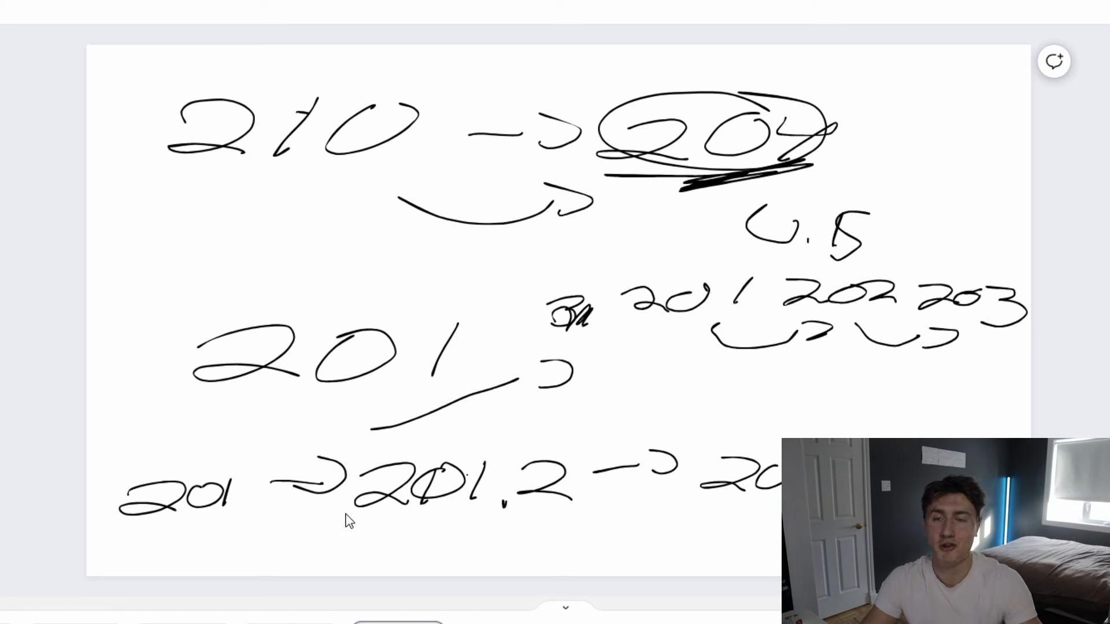
pyautogui.moveTo(227, 296)
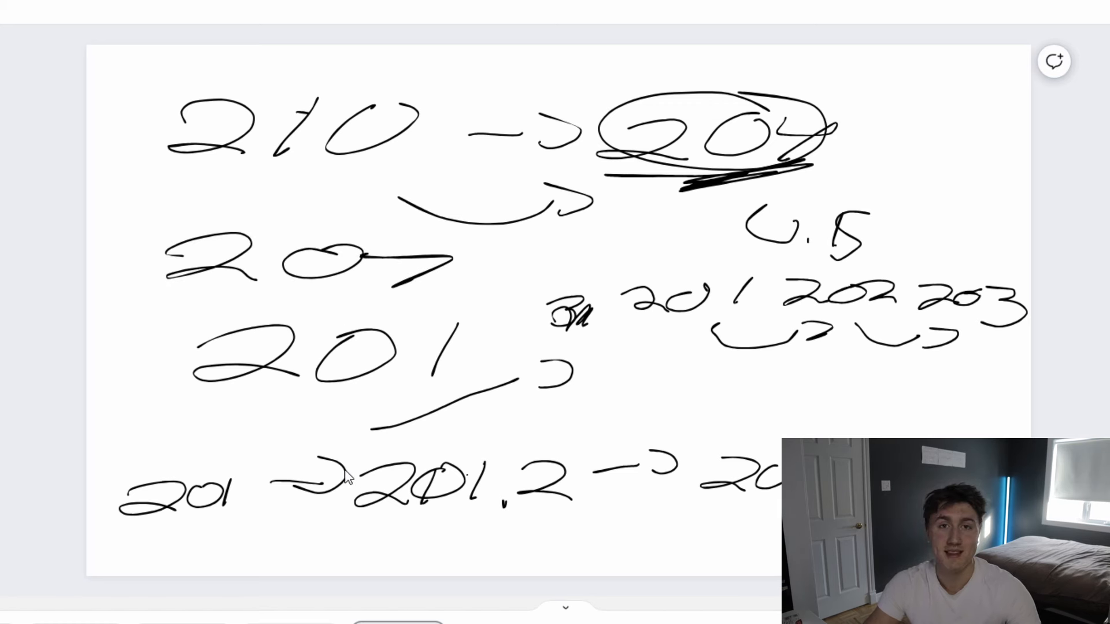
# Step: Mark the left 207 with PR, strike it through, and sketch a crown under 210
pyautogui.moveTo(487, 255); pyautogui.dragTo(573, 247)
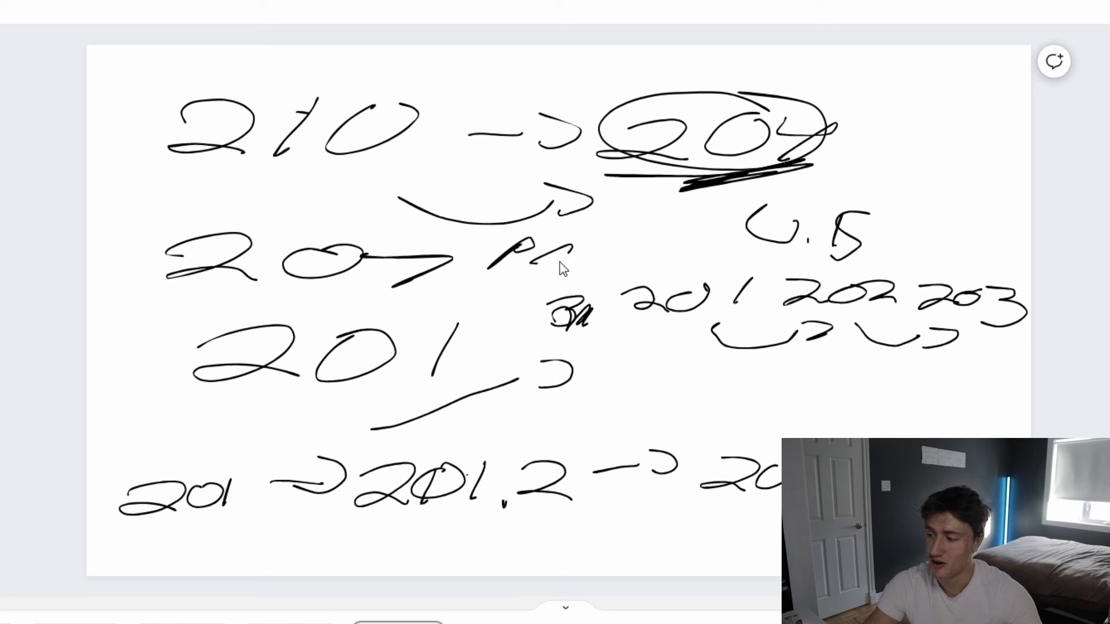
pyautogui.moveTo(170, 265); pyautogui.dragTo(467, 266)
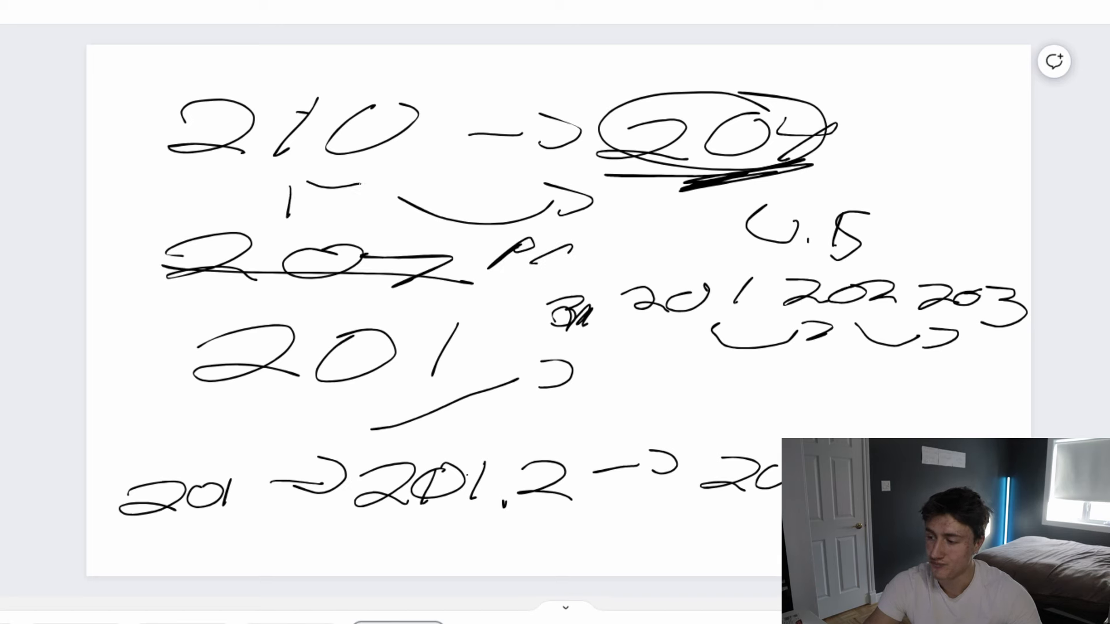
pyautogui.moveTo(284, 212); pyautogui.dragTo(424, 206)
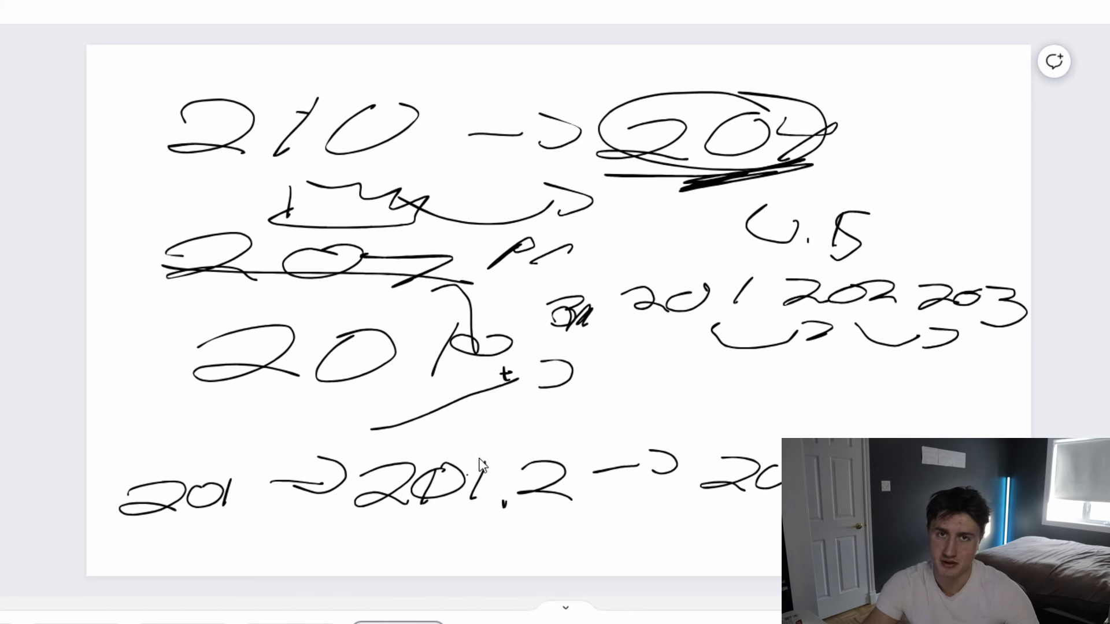
# Step: Write 204 beside the middle 201 with a short arrow after it
pyautogui.moveTo(509, 382); pyautogui.dragTo(594, 383)
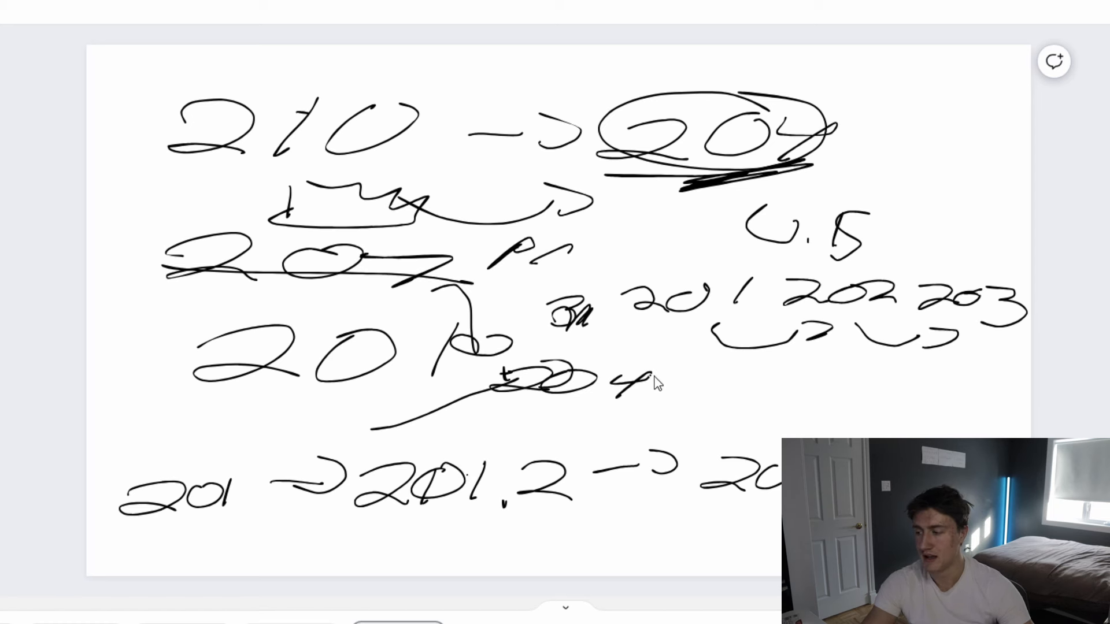
pyautogui.moveTo(651, 383); pyautogui.dragTo(778, 382)
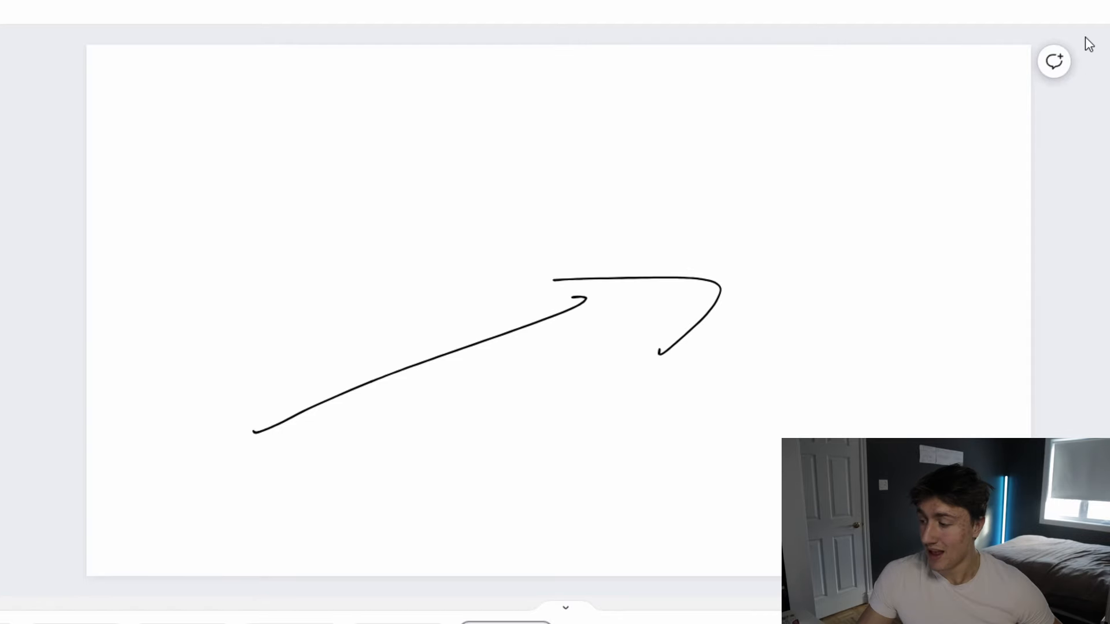
# Step: Scribble a sharper angular arrowhead over the rising arrow's hooked tip
pyautogui.moveTo(566, 255); pyautogui.dragTo(697, 347)
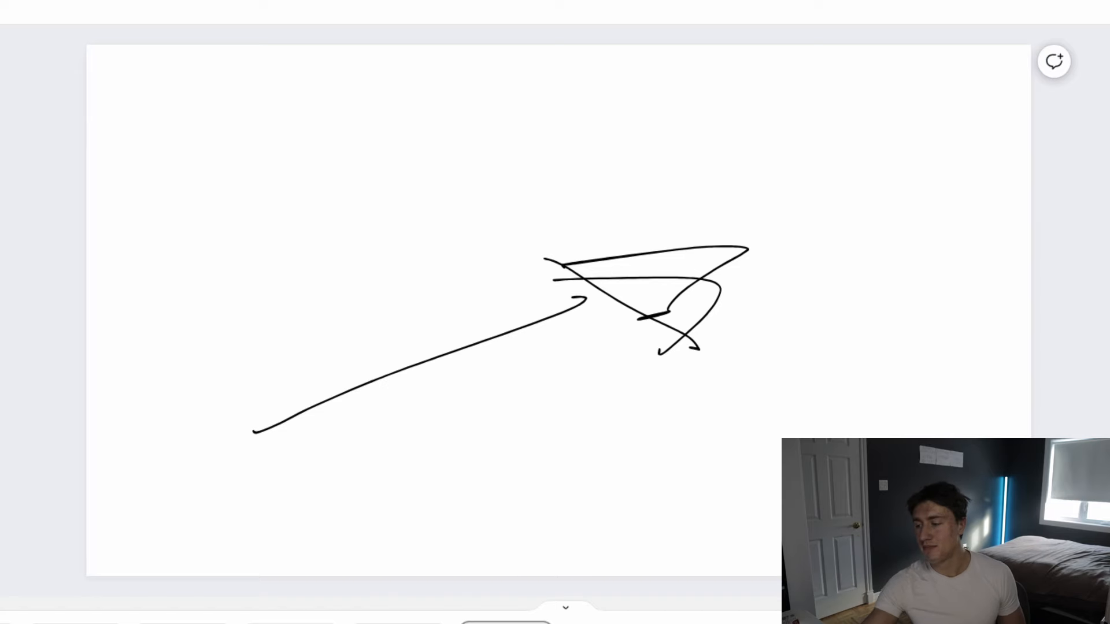
pyautogui.moveTo(264, 460)
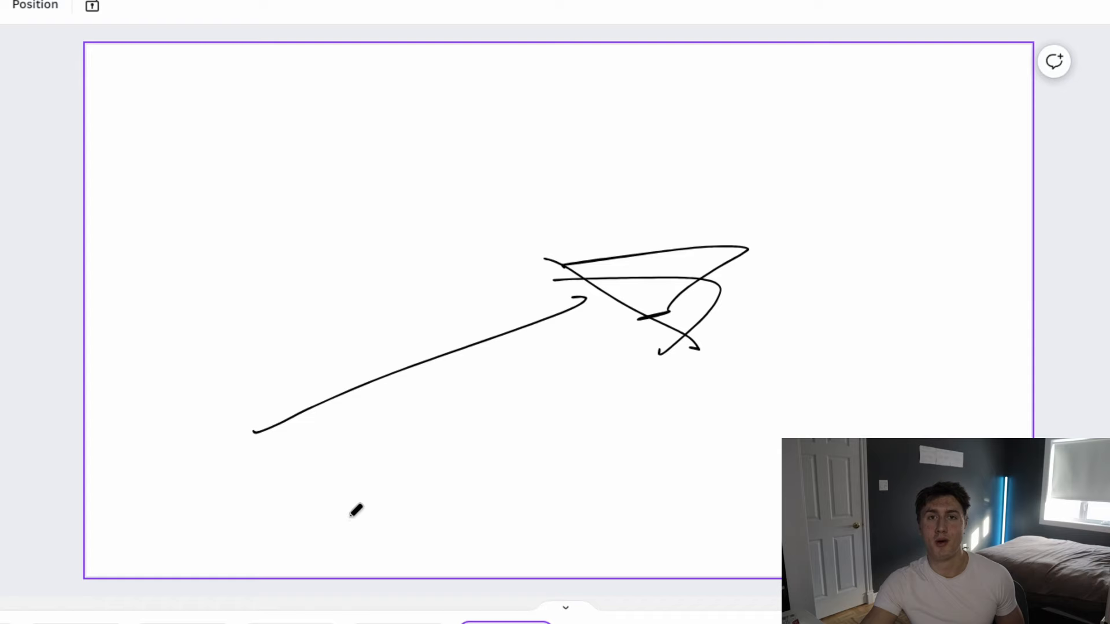
pyautogui.moveTo(551, 109)
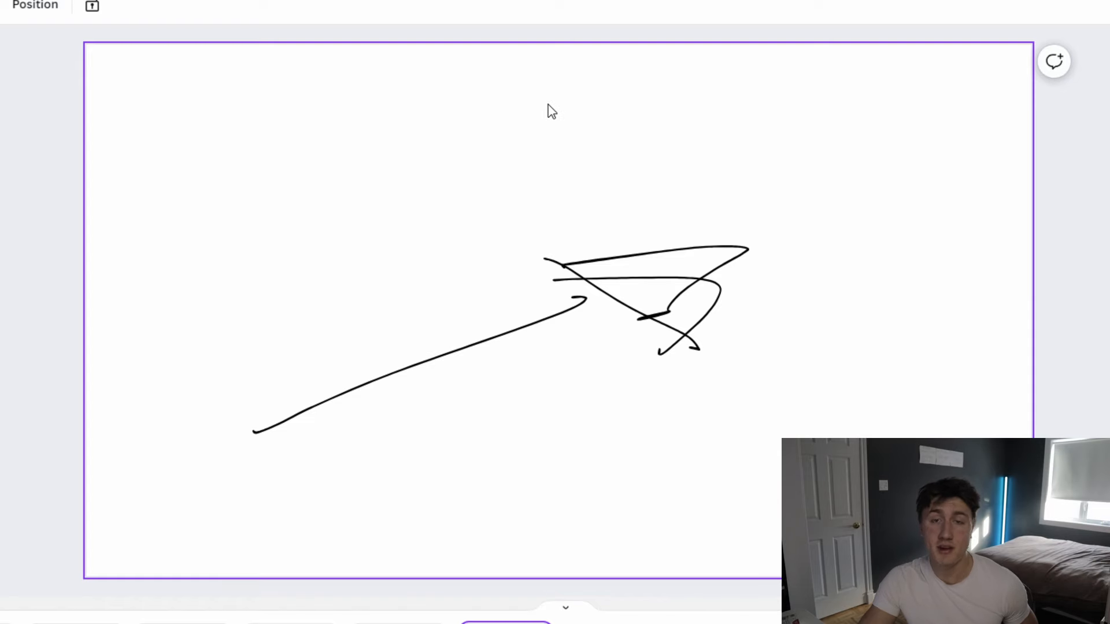